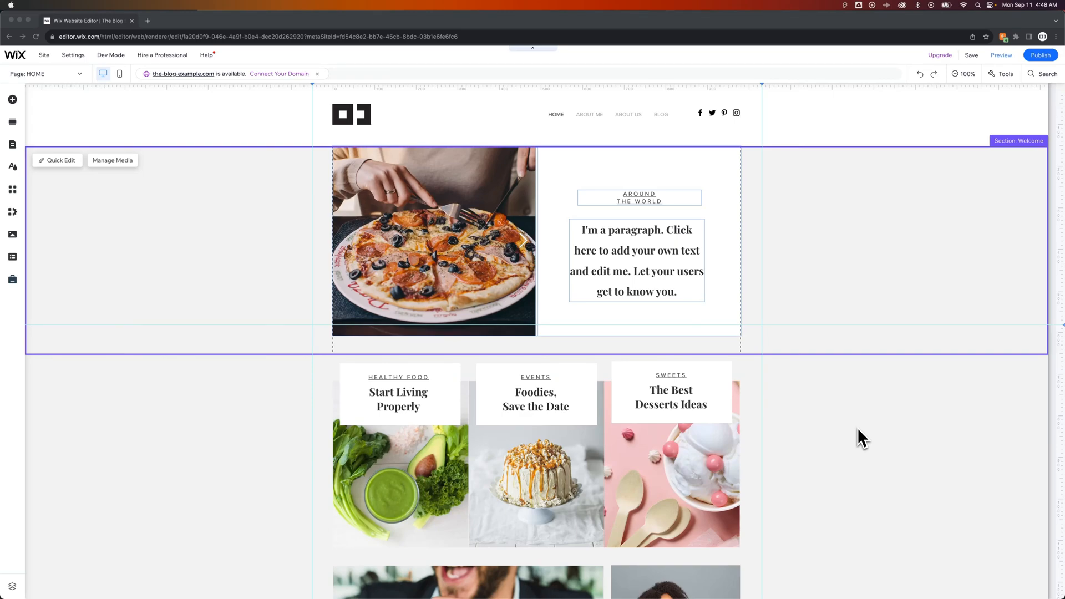
mouse_move(824, 414)
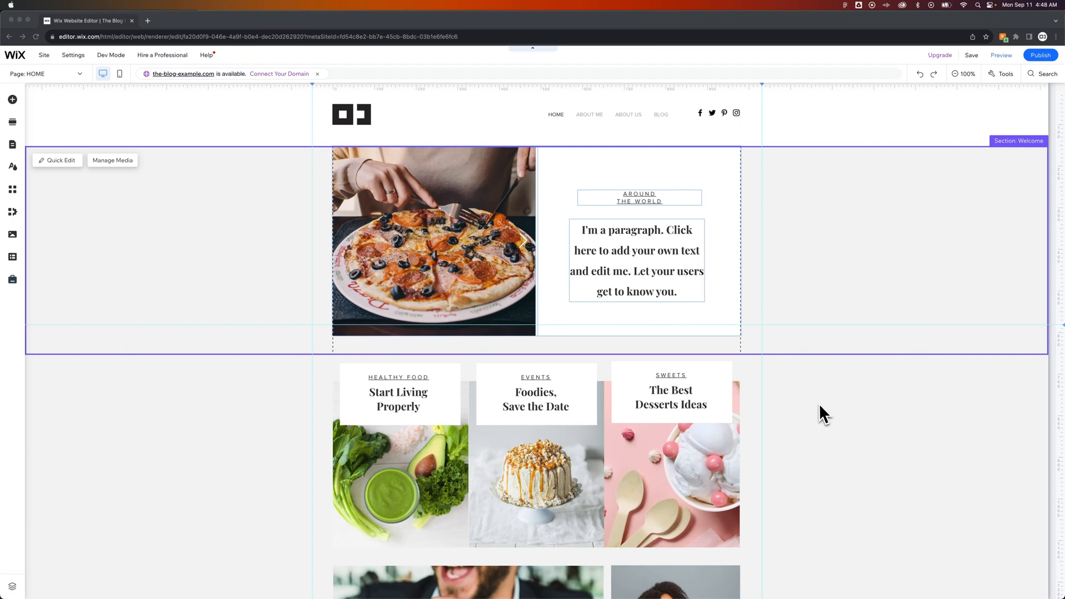
- Scroll the Home page canvas down until the footer with copyright, menu and social icons shows
scroll("down", 3)
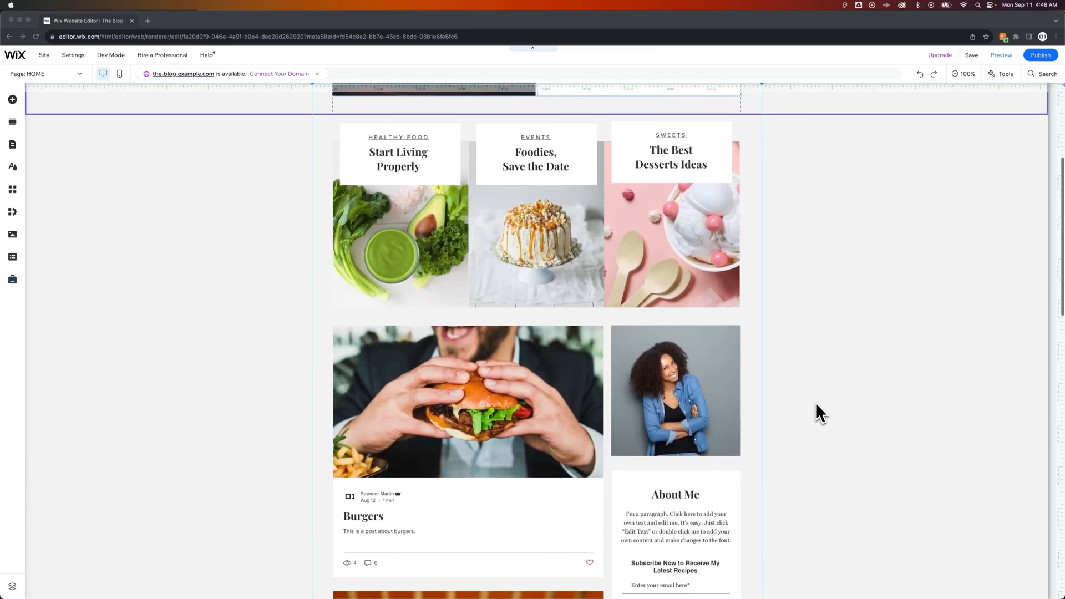
scroll("down", 3)
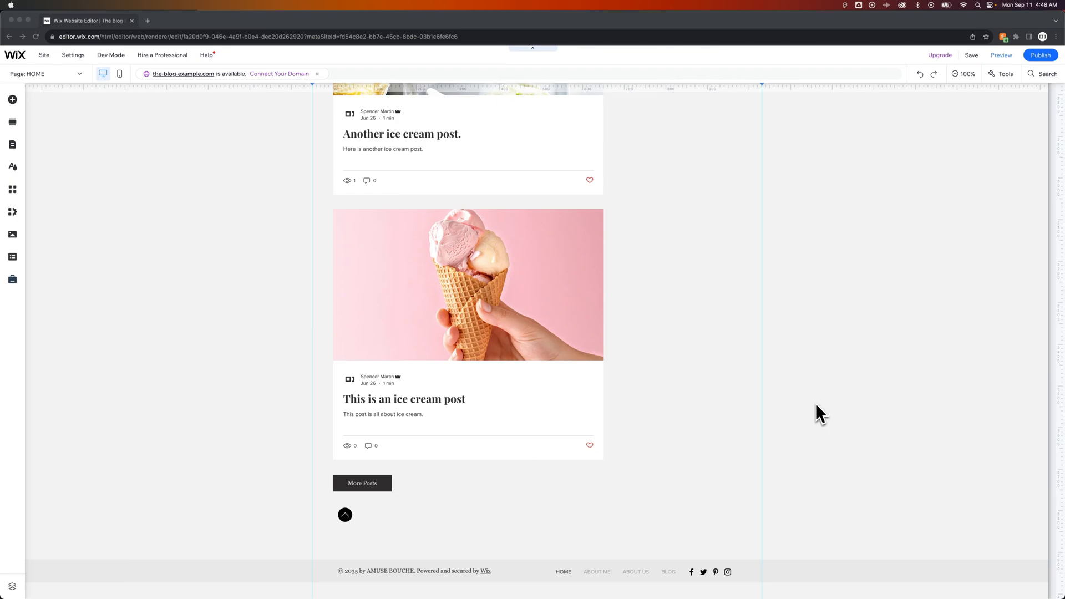
mouse_move(735, 586)
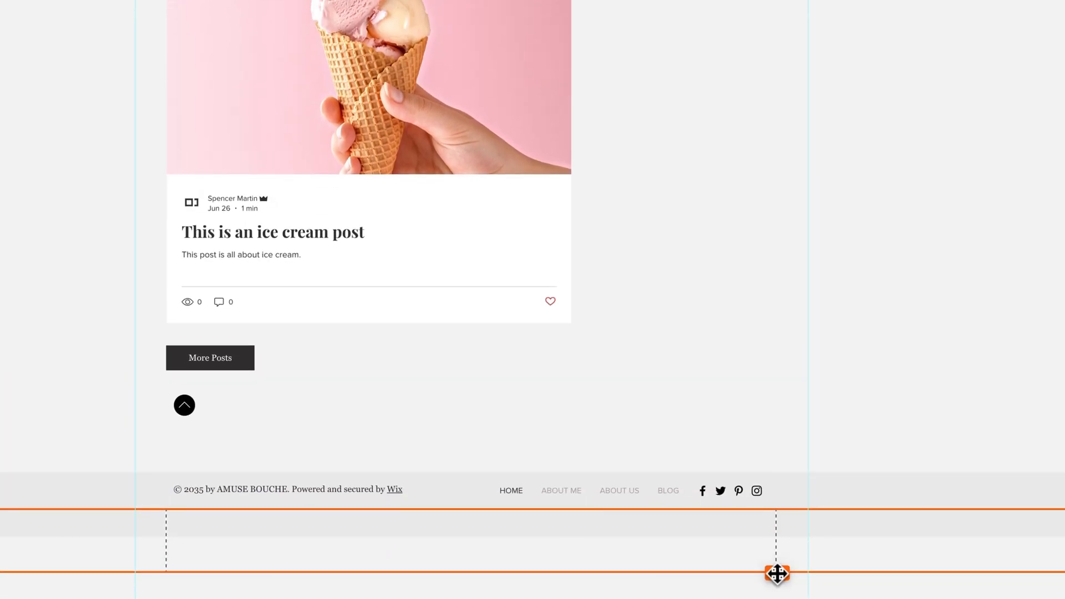
- Scroll further to the footer so its paragraph, horizontal menu and social bar can be quick-edited
scroll("down", 3)
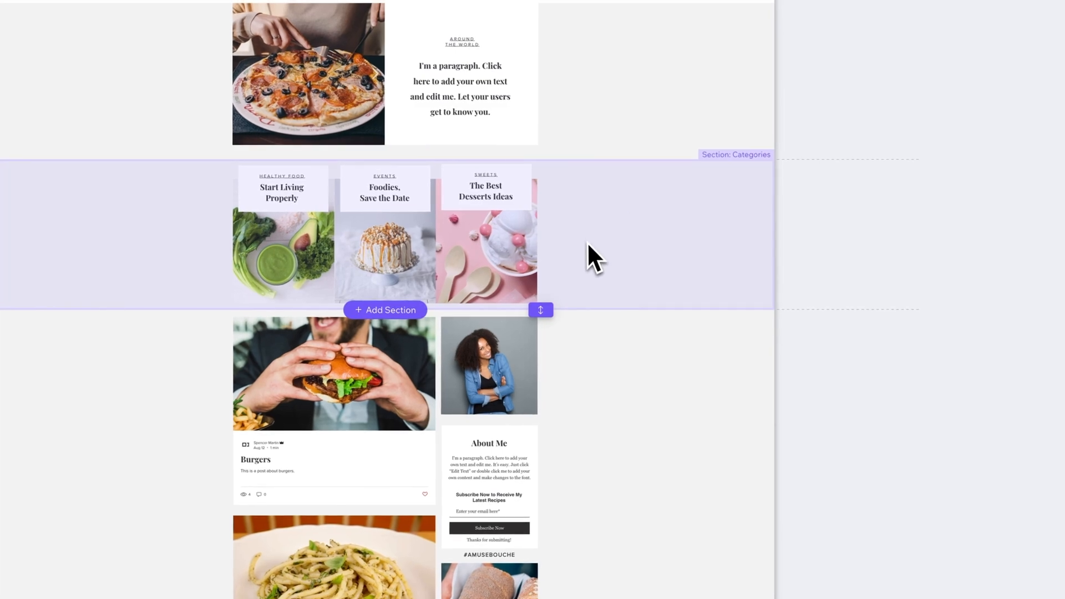
scroll("down", 3)
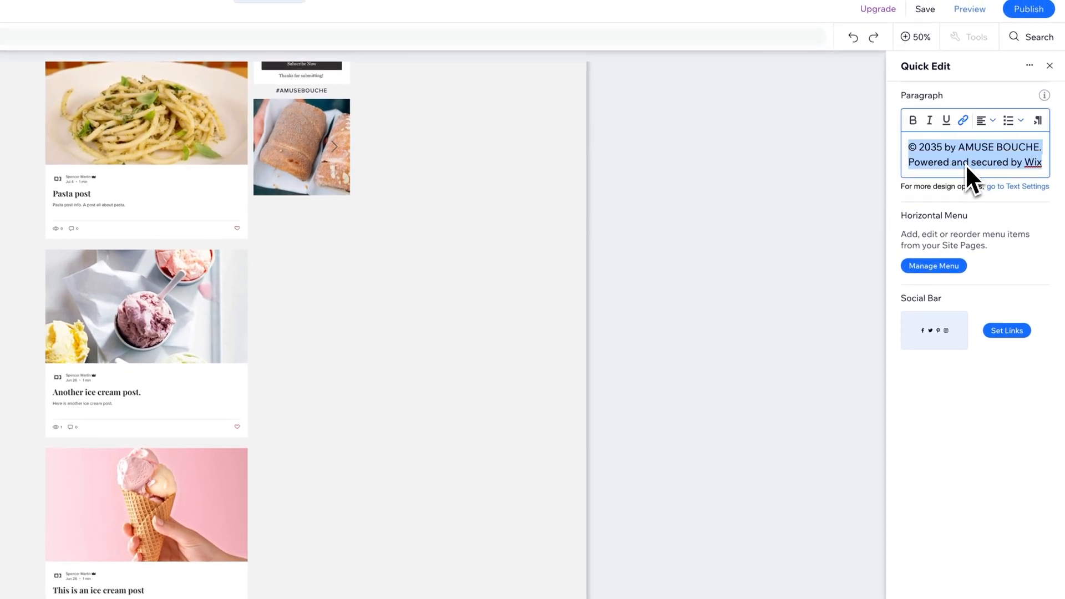
mouse_move(964, 214)
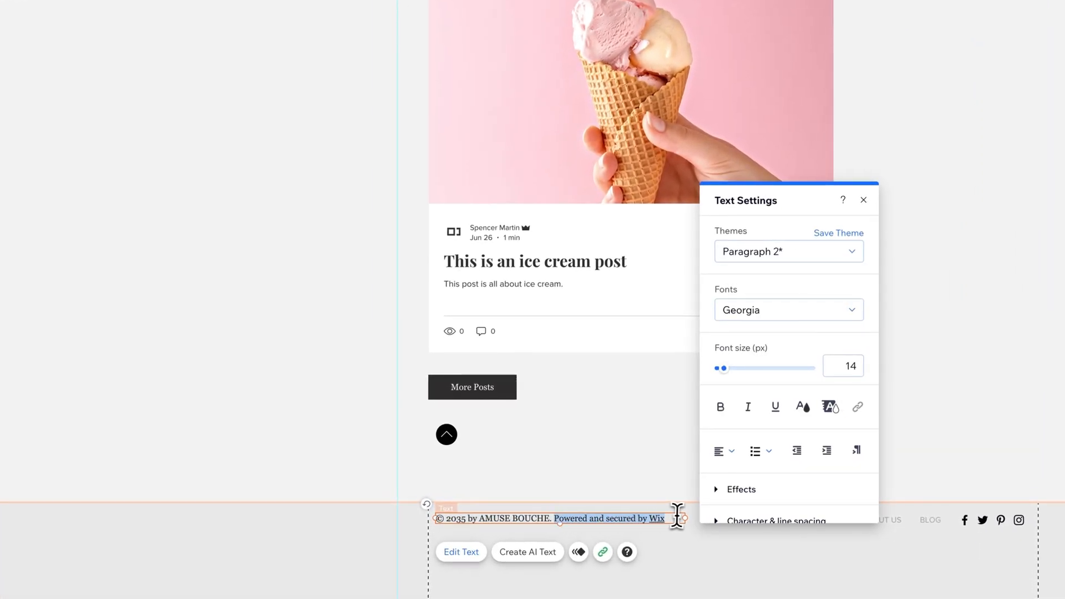
- Unlink and delete 'Powered and secured by Wix', leaving only '© 2035 by AMUSE BOUCHE.'
left_click(856, 408)
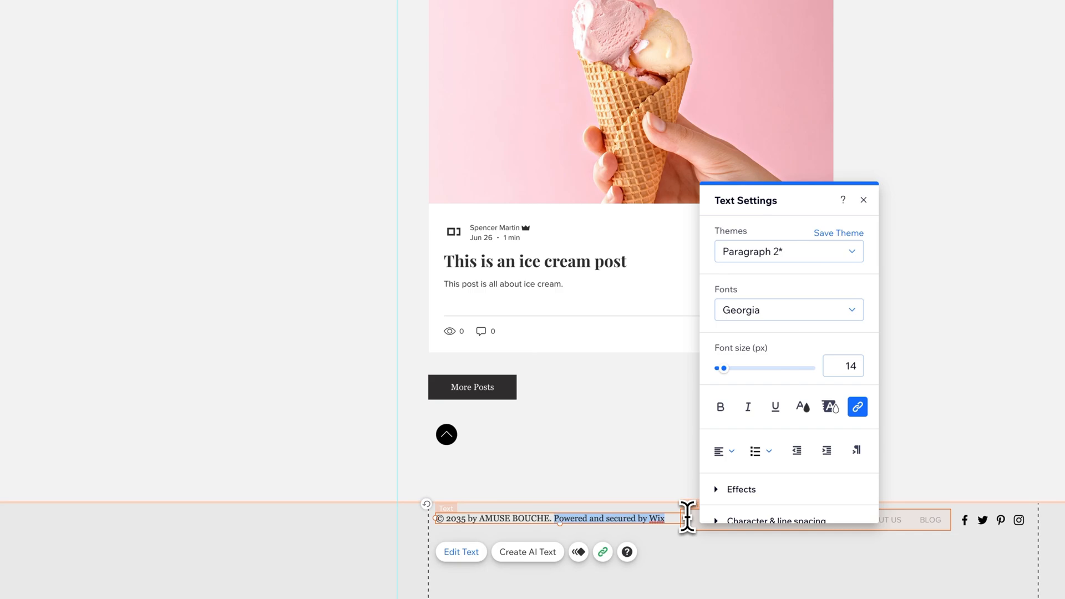
left_click(858, 407)
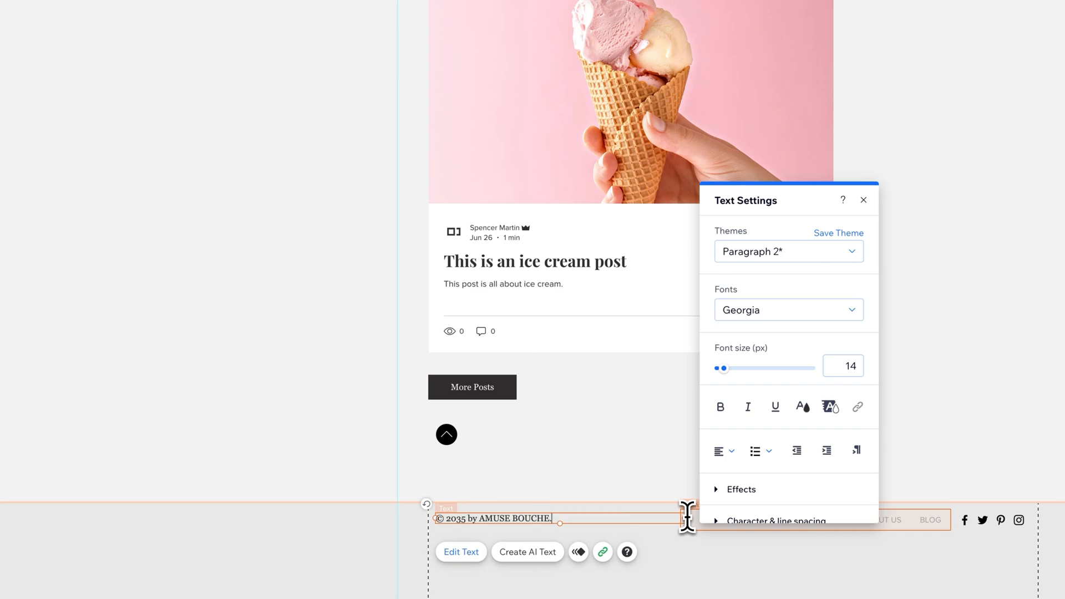
mouse_move(550, 537)
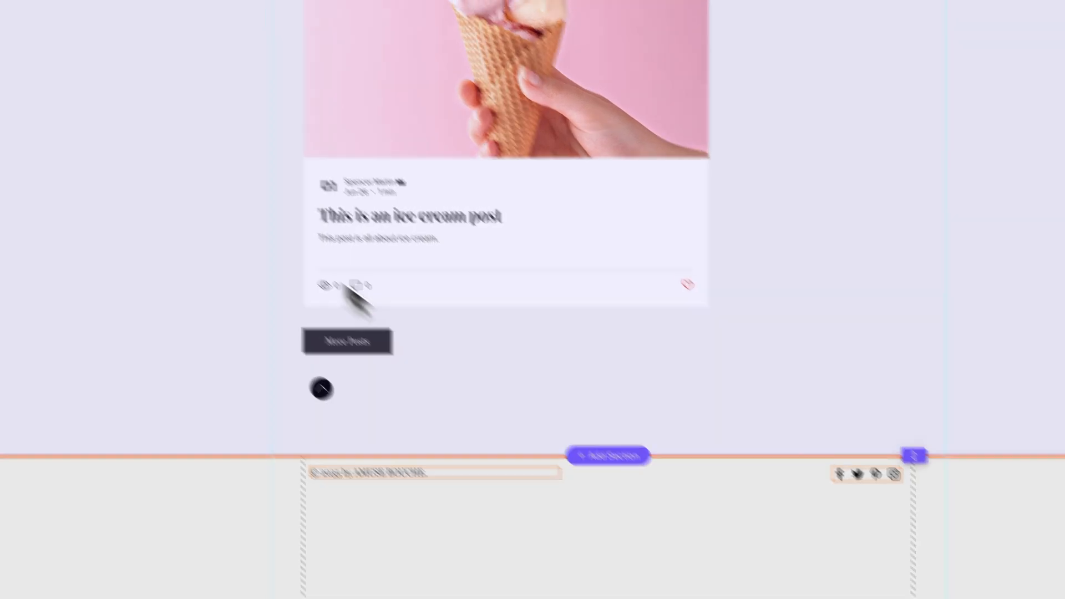
- Browse the Add Elements library to Menu & Anchor and show the vertical menu designs
left_click(19, 73)
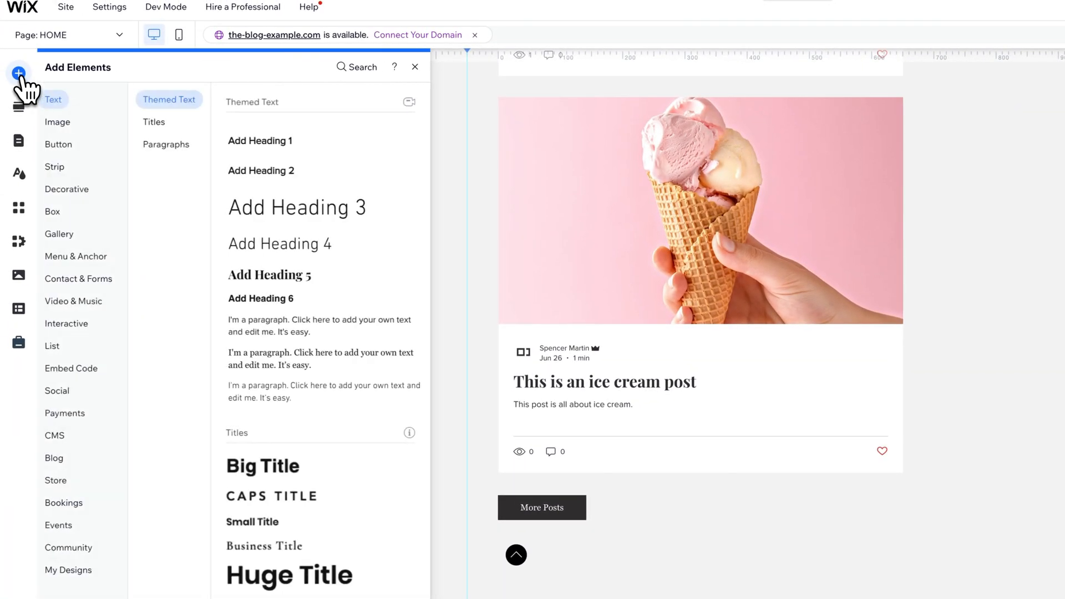
left_click(73, 301)
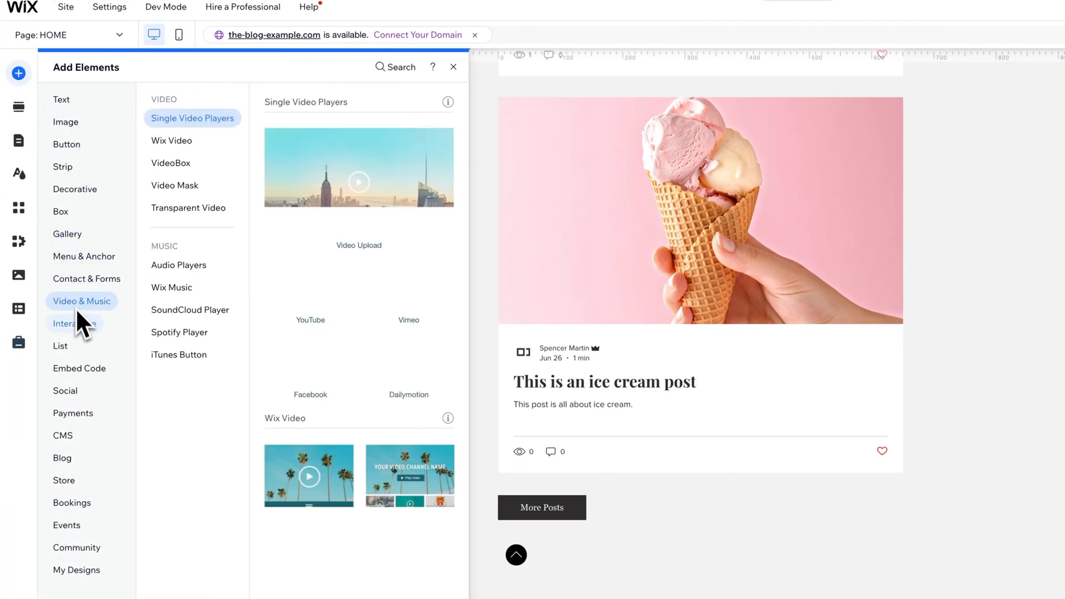
left_click(79, 369)
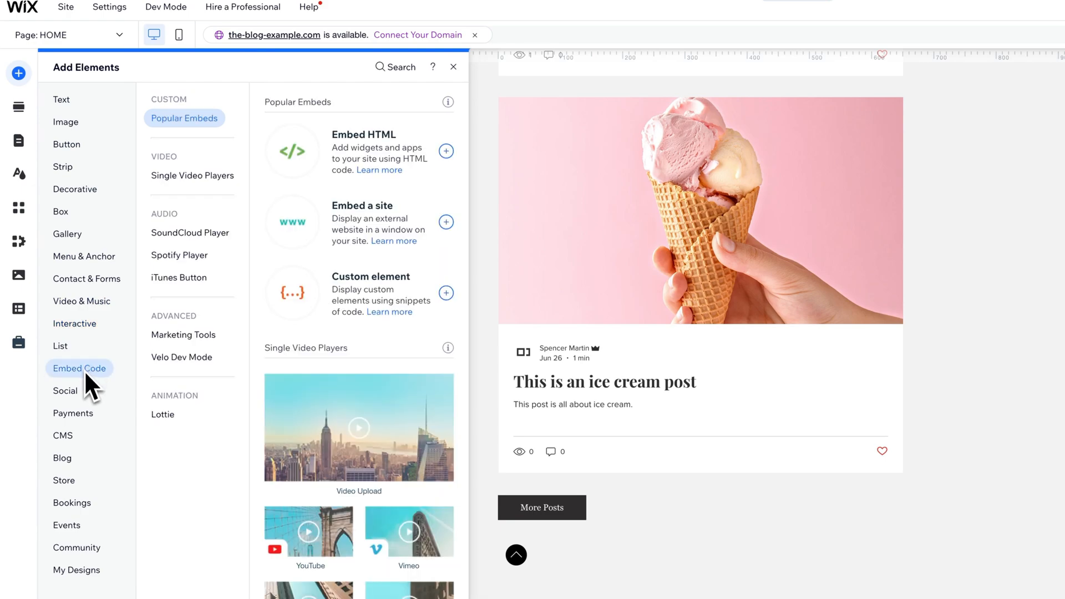
left_click(74, 189)
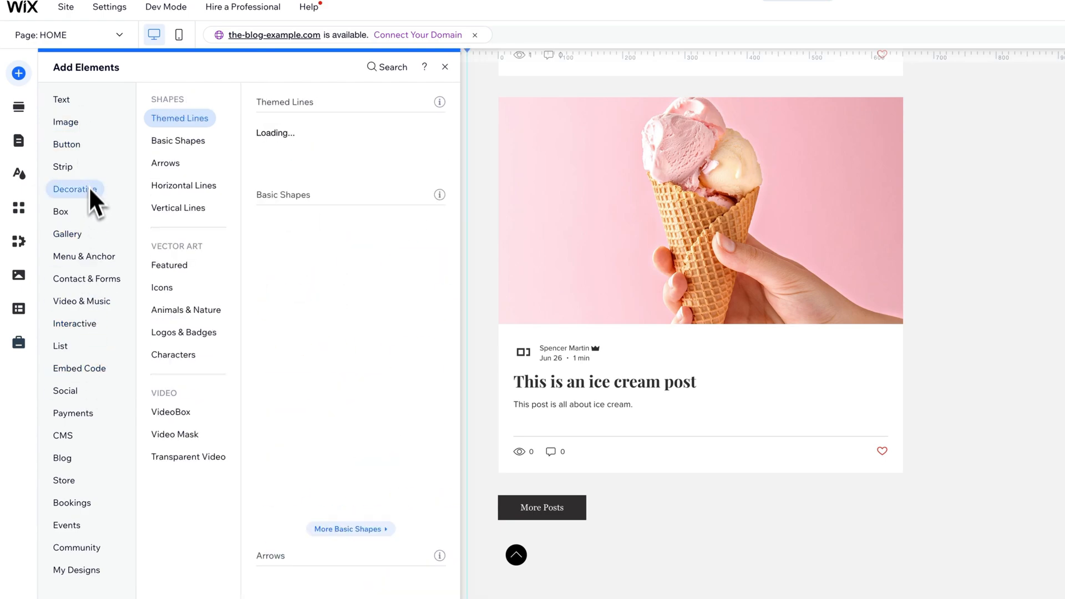
left_click(84, 256)
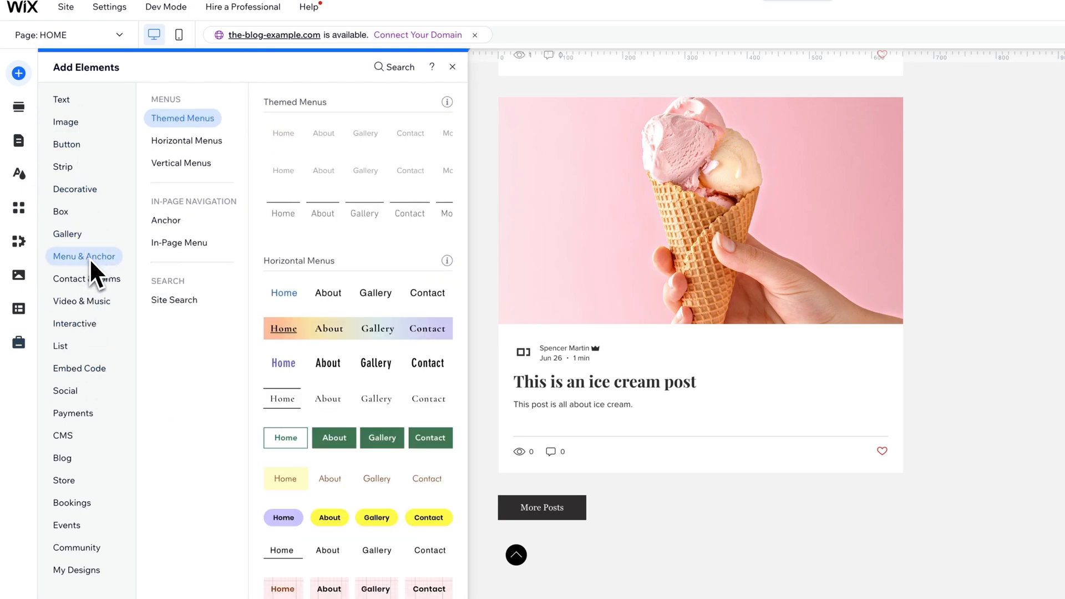
left_click(181, 162)
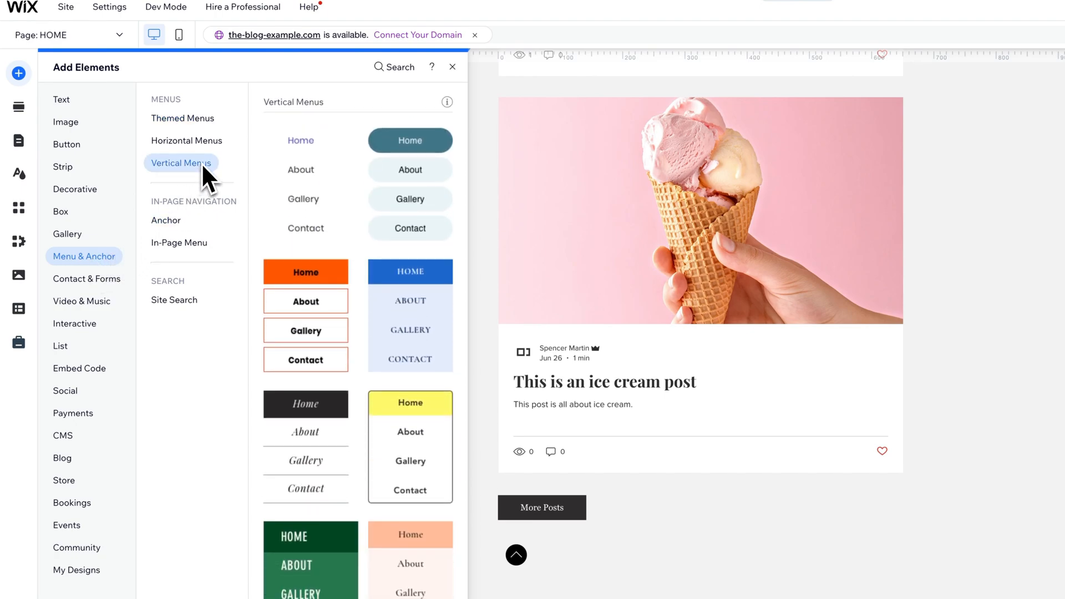
mouse_move(305, 176)
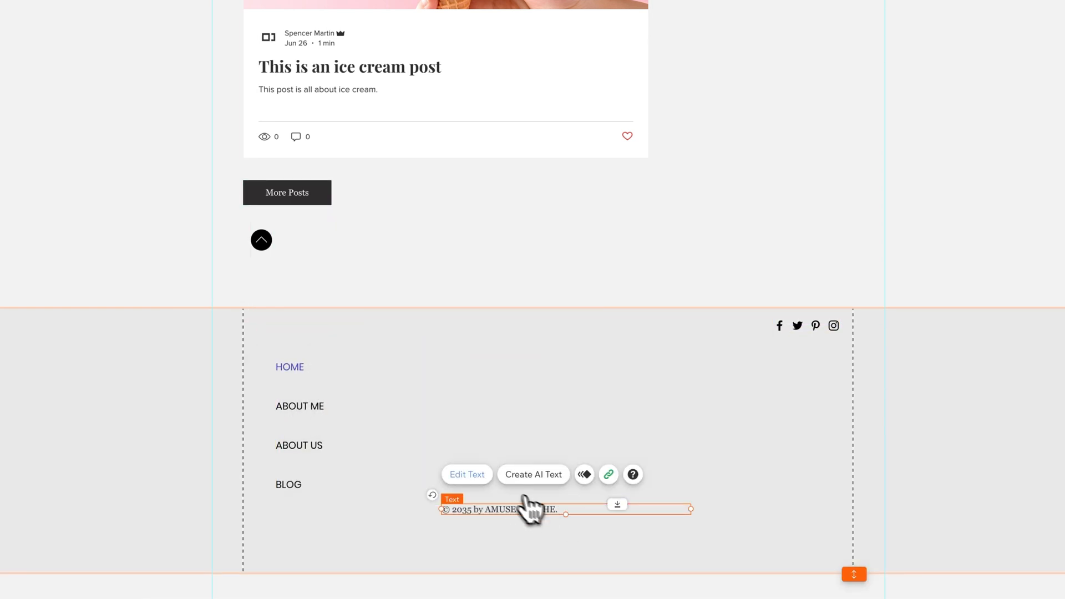
- Center-align the copyright line via Text Settings and select the vertical menu at the footer's top-left
left_click(467, 473)
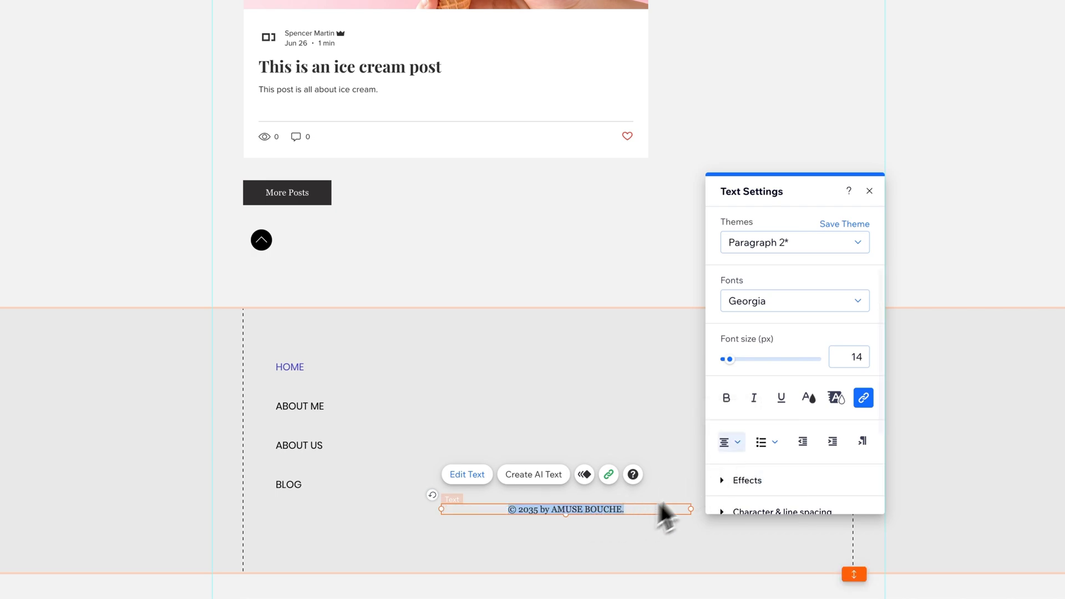
left_click(868, 191)
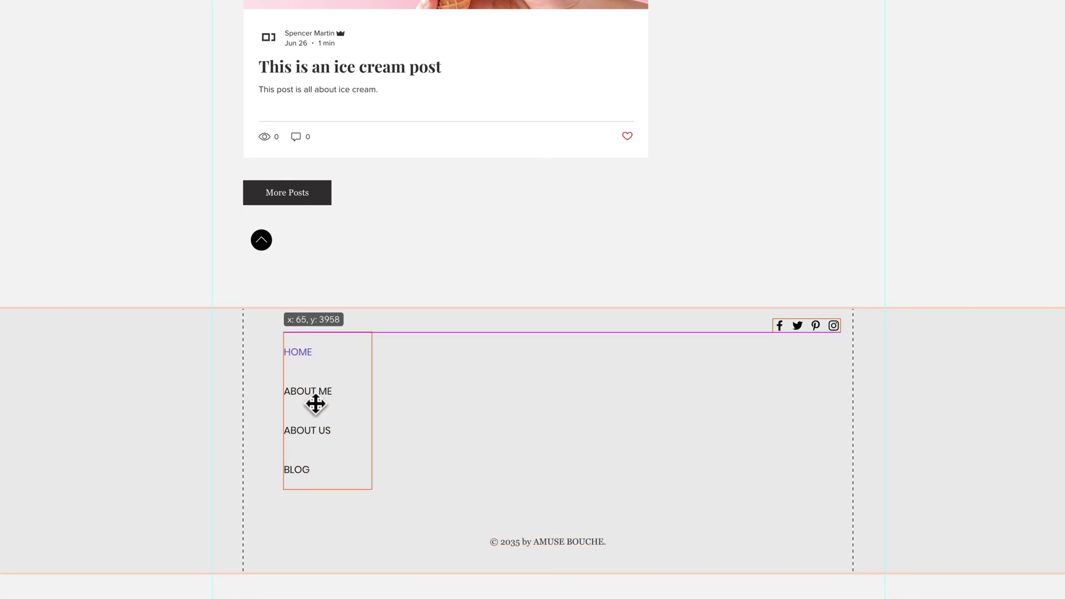
left_click(316, 404)
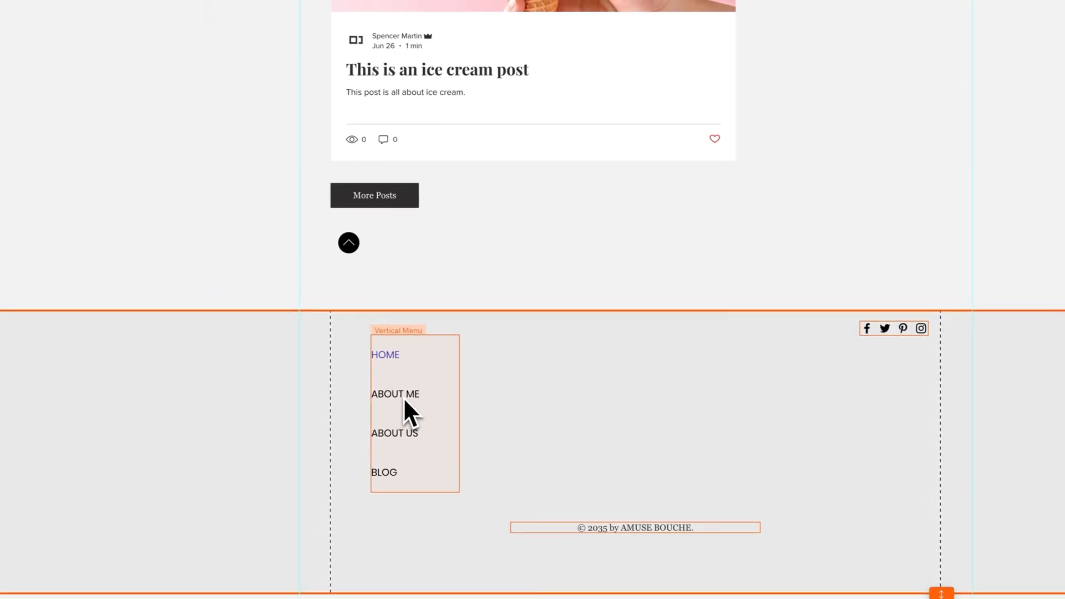
left_click(403, 407)
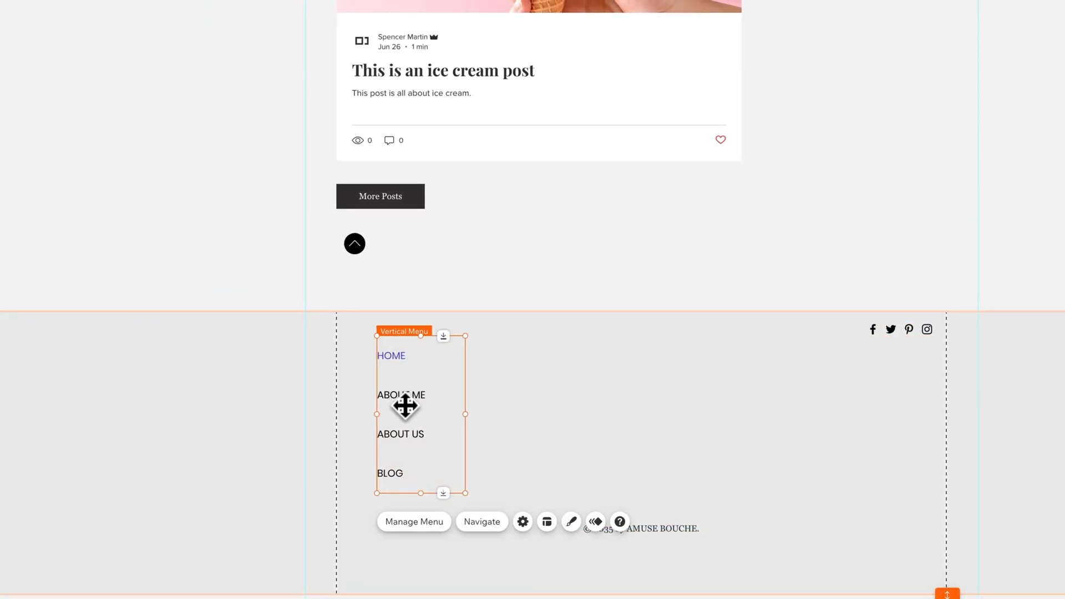
mouse_move(452, 435)
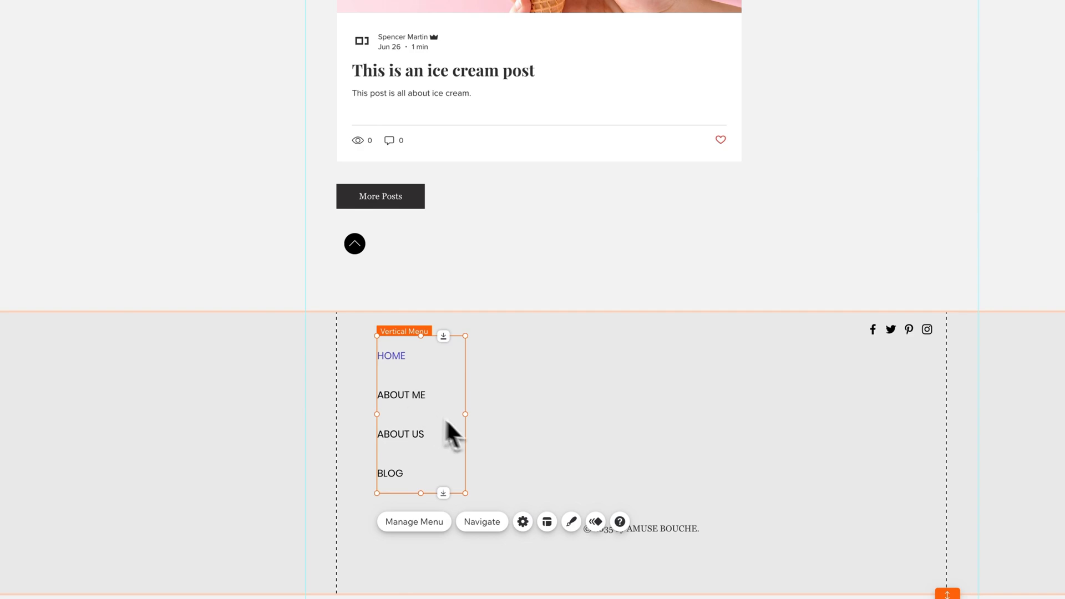
- Set the footer vertical menu as an advanced menu, confirming the unsync from site pages
left_click(523, 522)
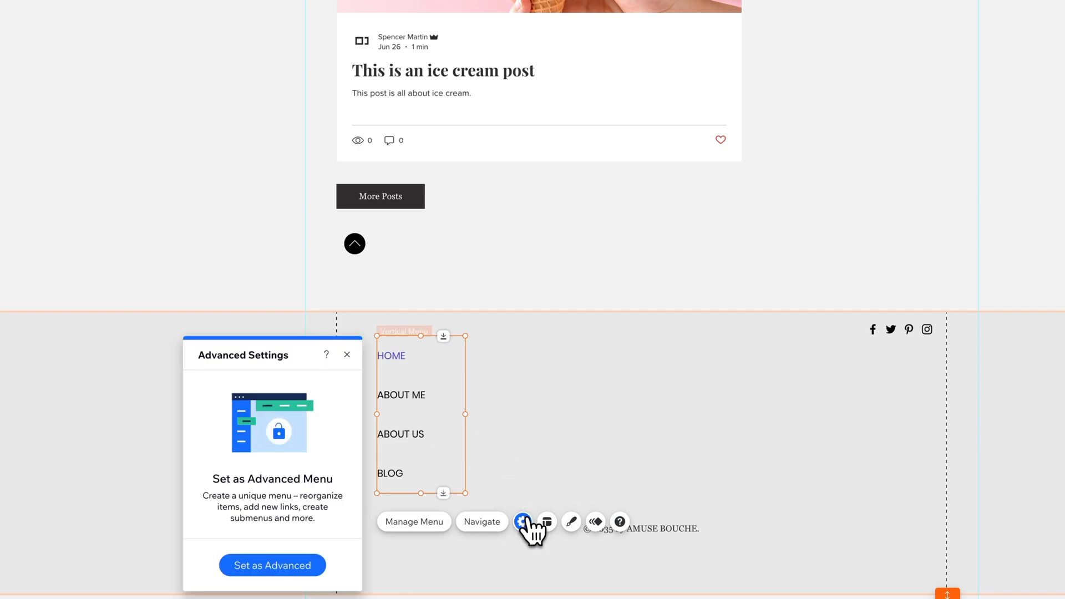
left_click(272, 565)
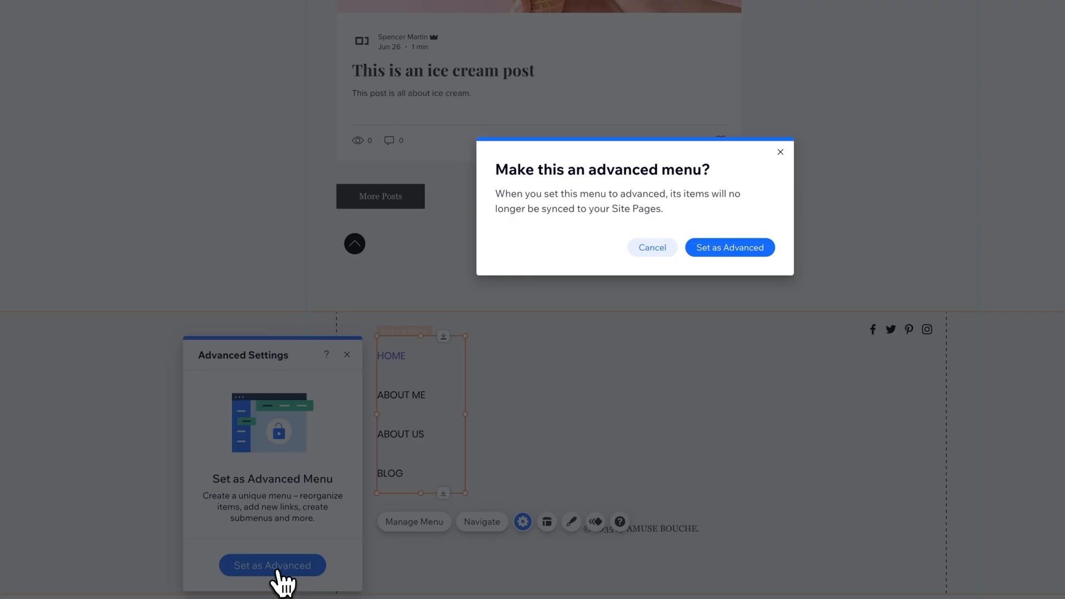
mouse_move(730, 248)
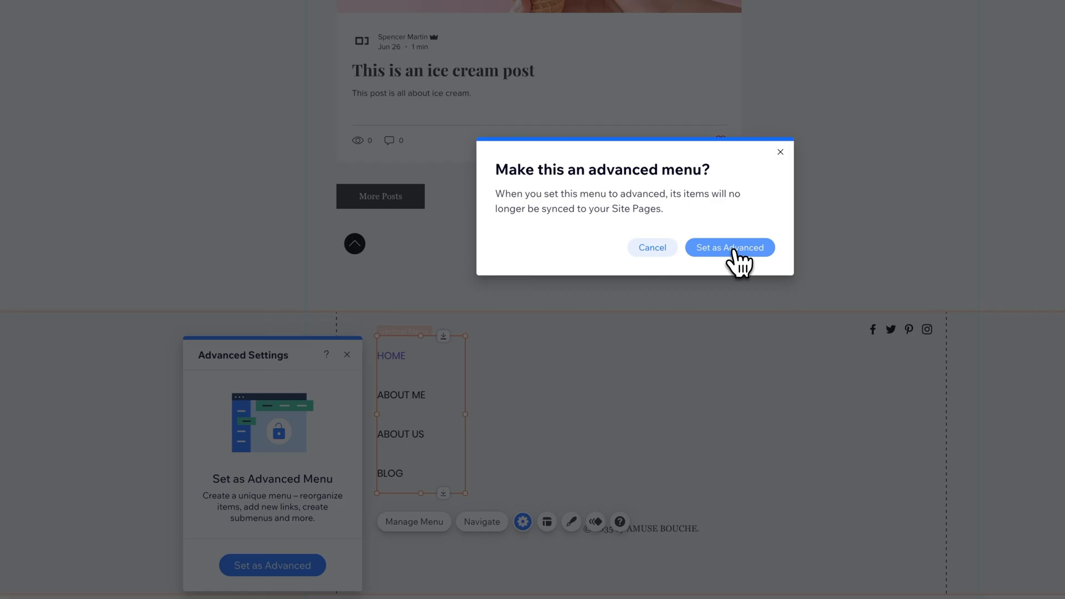
left_click(730, 248)
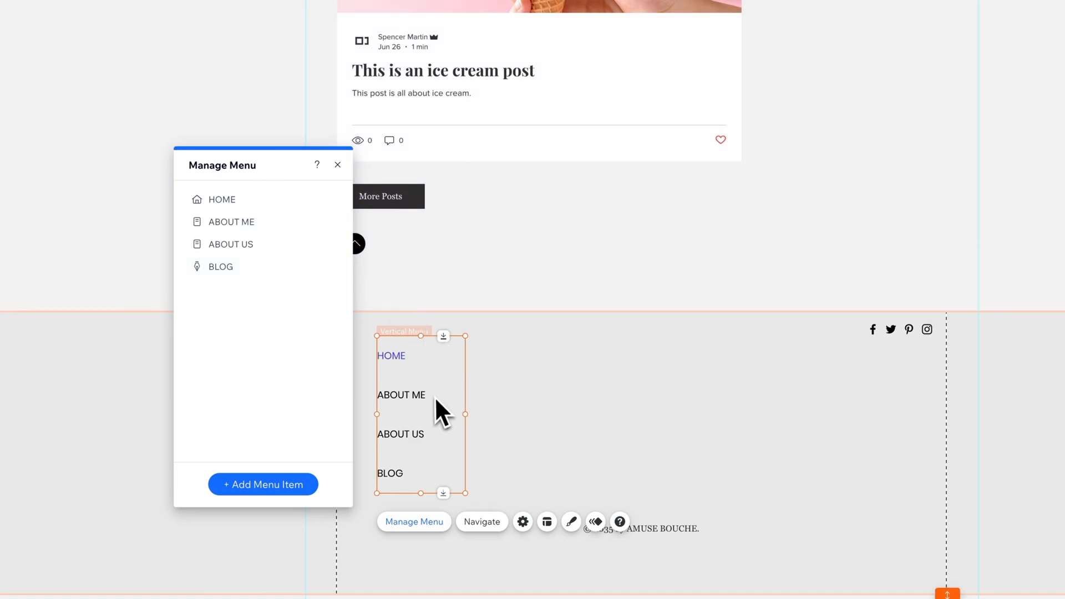
mouse_move(263, 485)
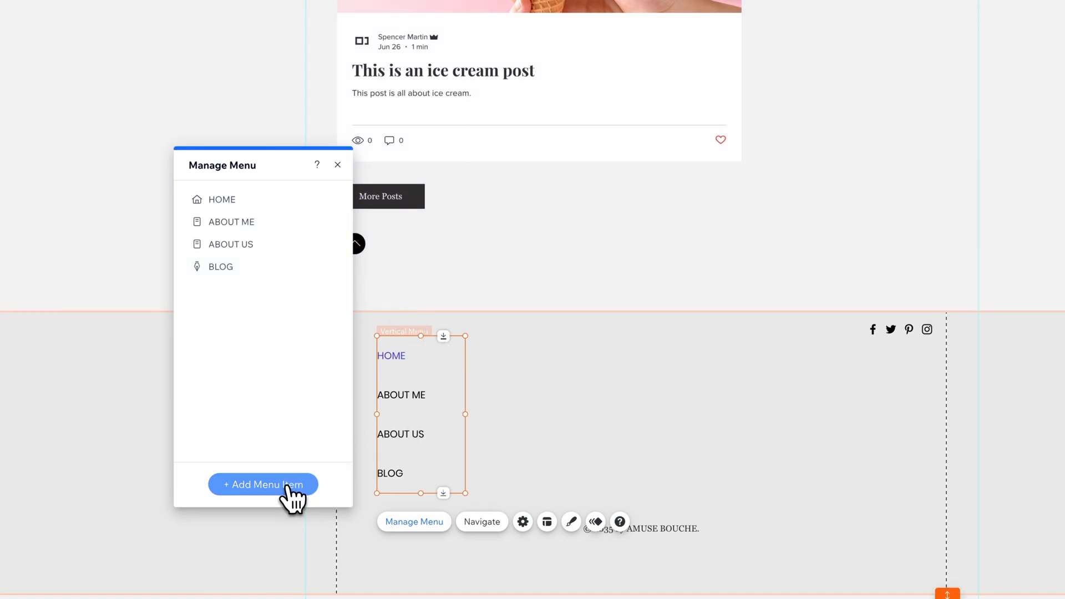
- Add the BLOG site page as a new item so the menu lists HOME, ABOUT ME, ABOUT US and BLOG
left_click(263, 485)
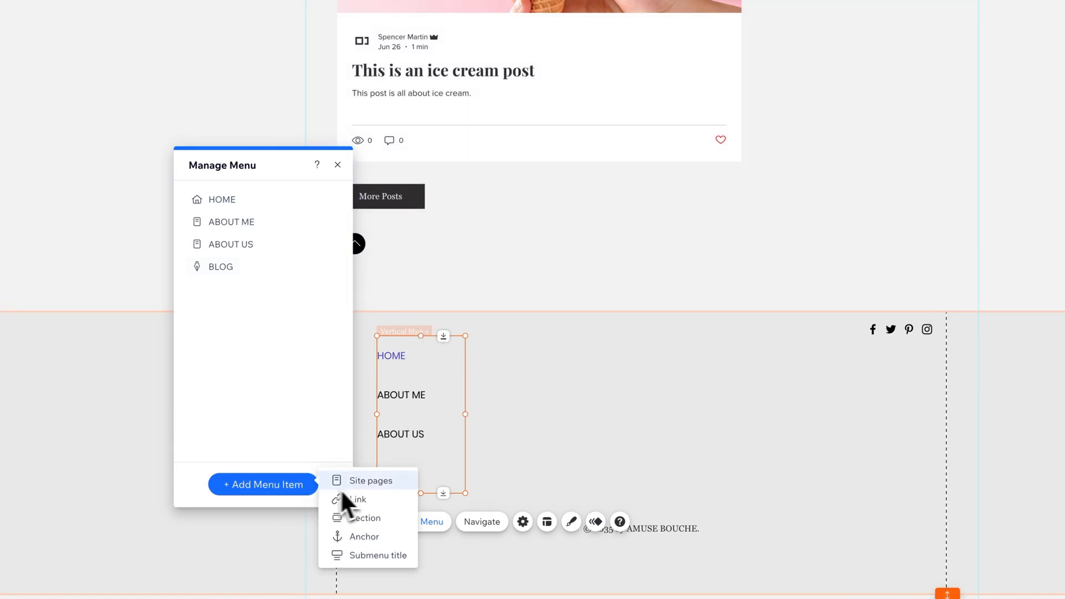
mouse_move(390, 506)
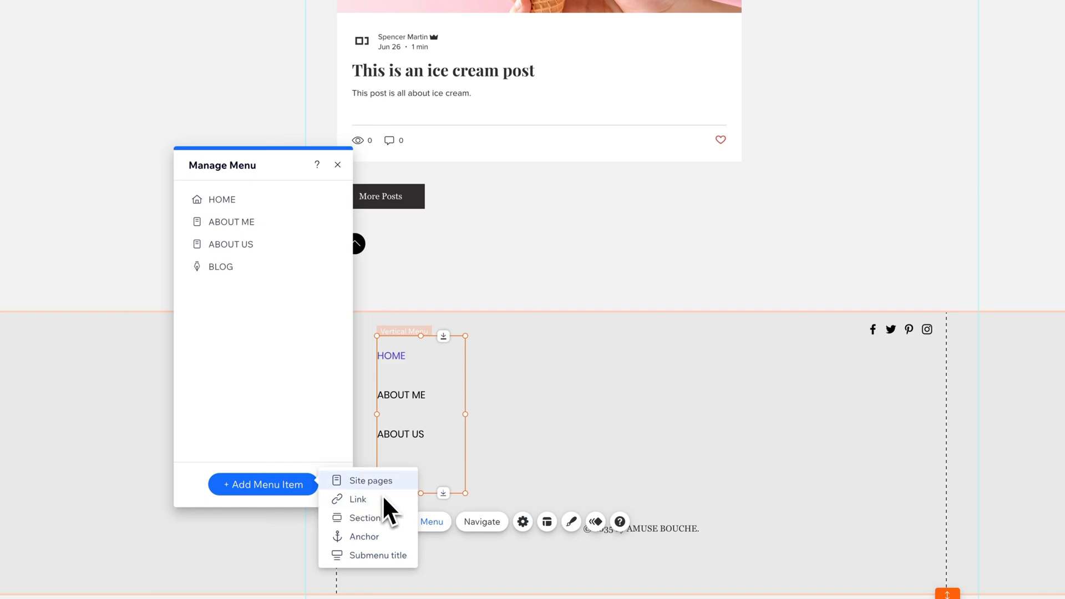
mouse_move(387, 495)
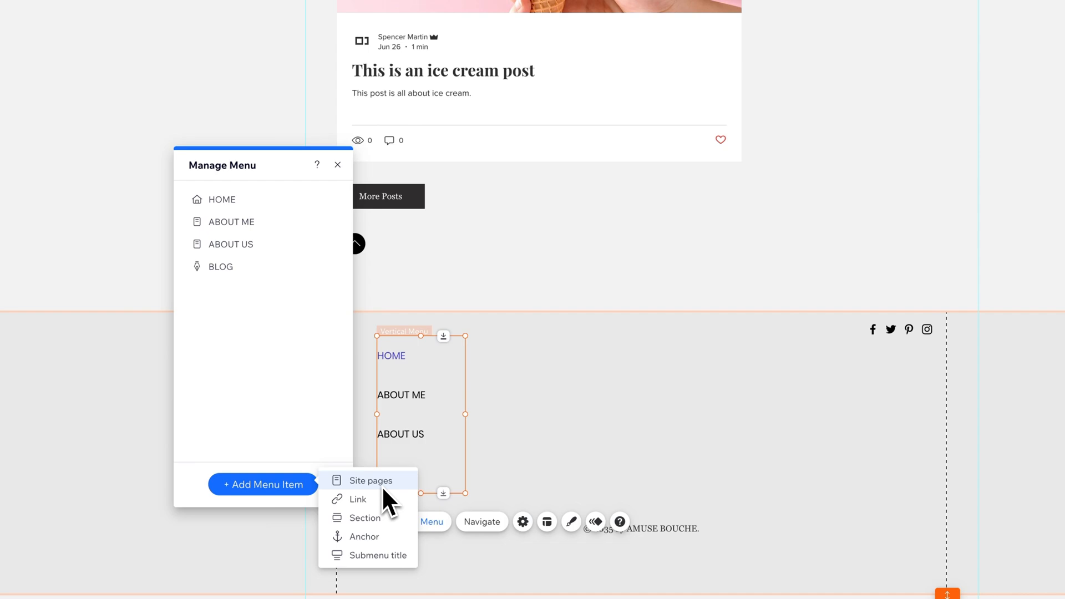
mouse_move(367, 518)
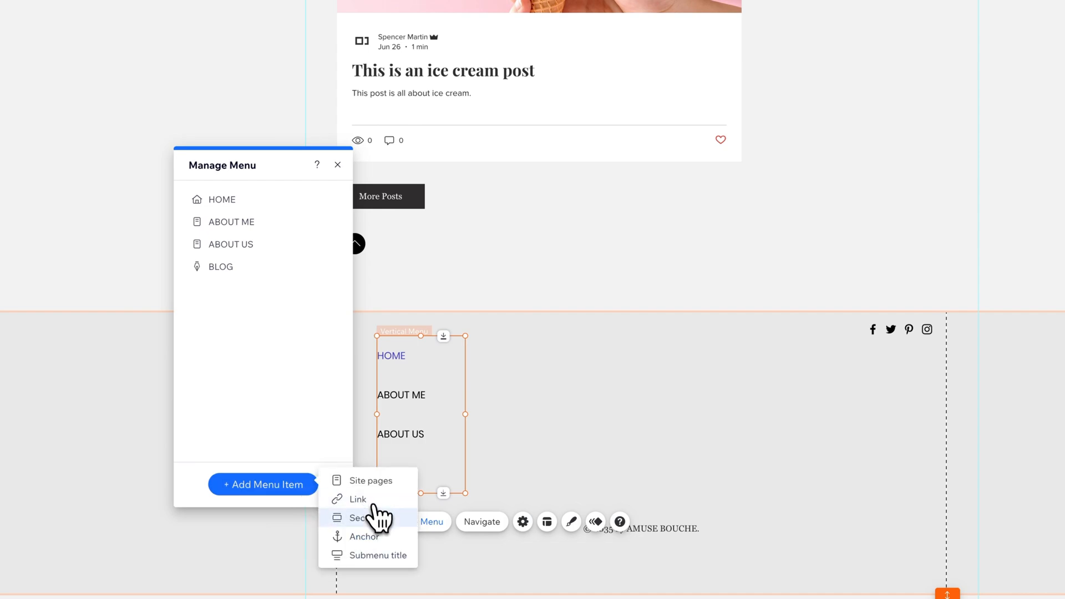
mouse_move(410, 505)
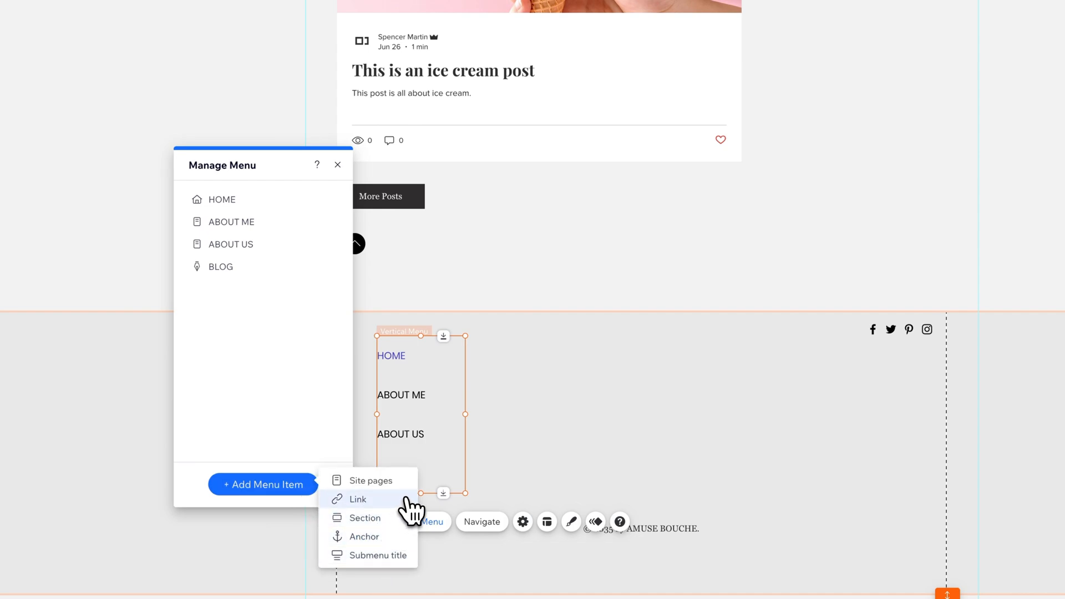
mouse_move(577, 465)
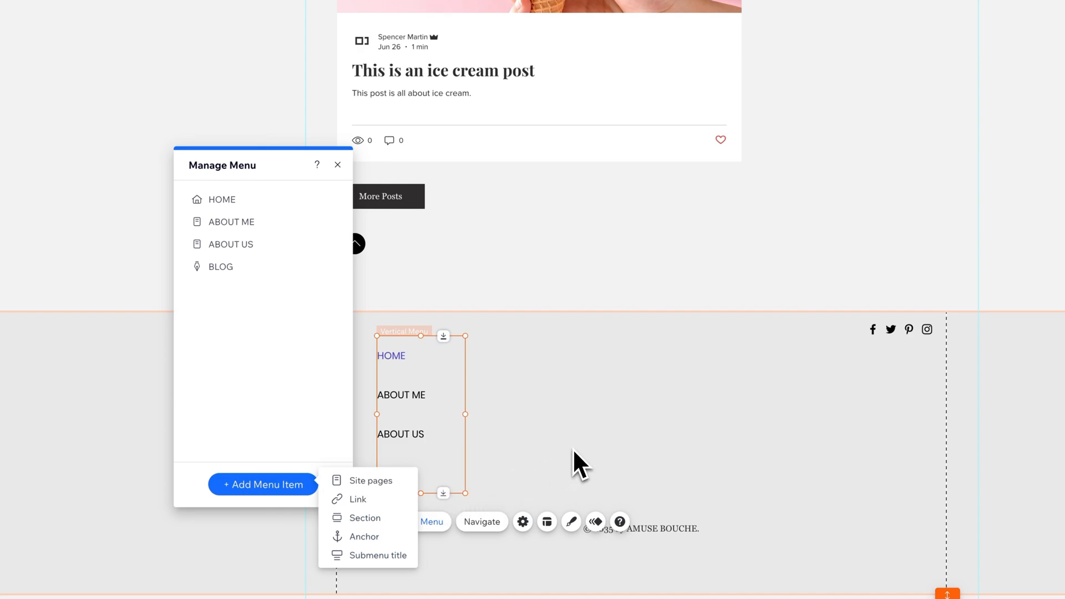
mouse_move(585, 462)
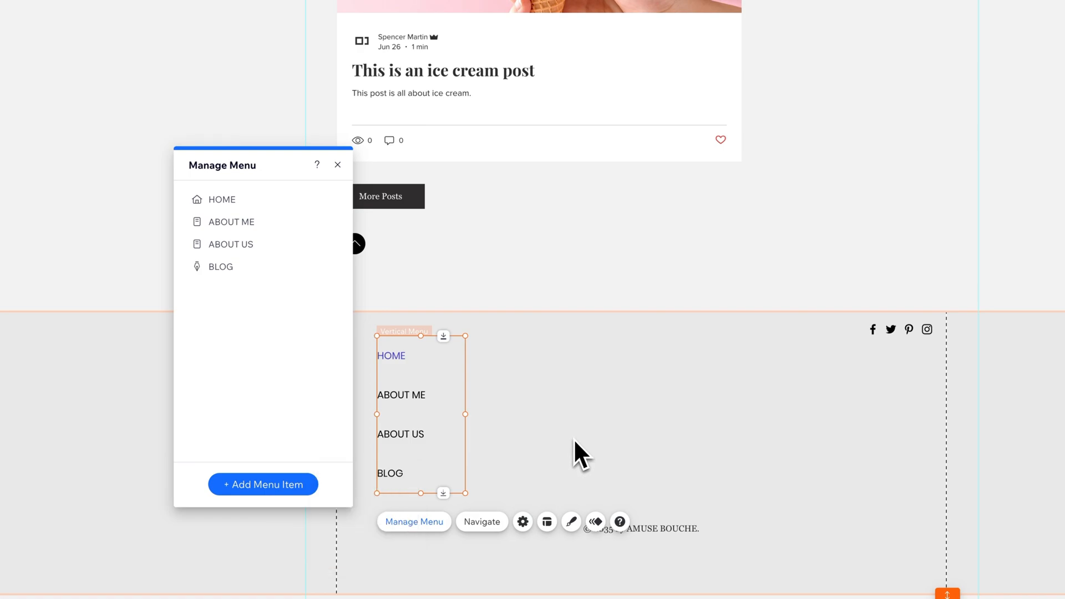
scroll("up", 3)
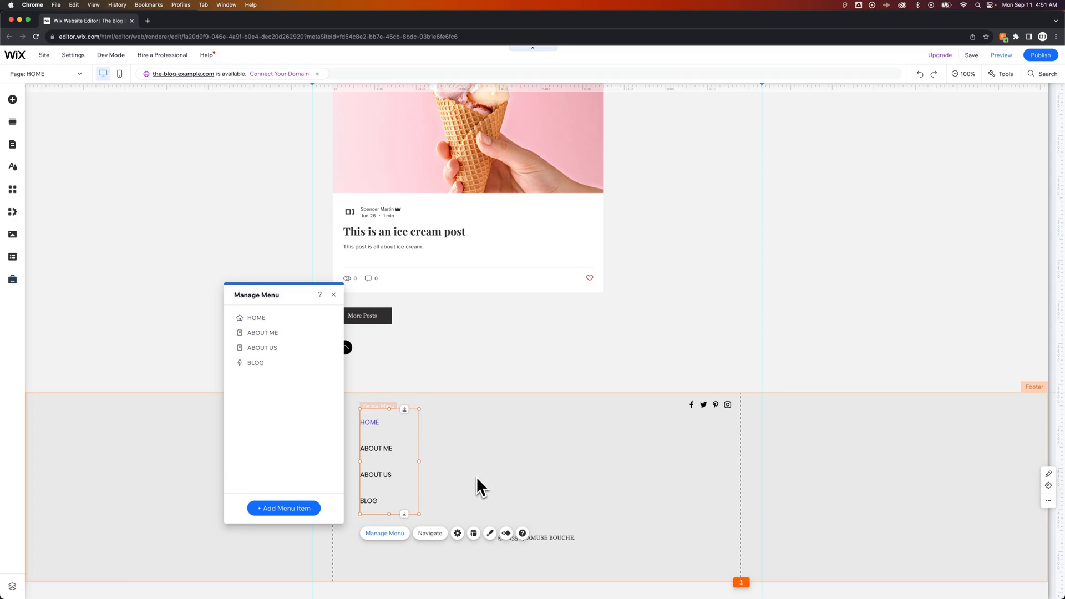
- Close Manage Menu and select the footer's social icons for removal
left_click(333, 294)
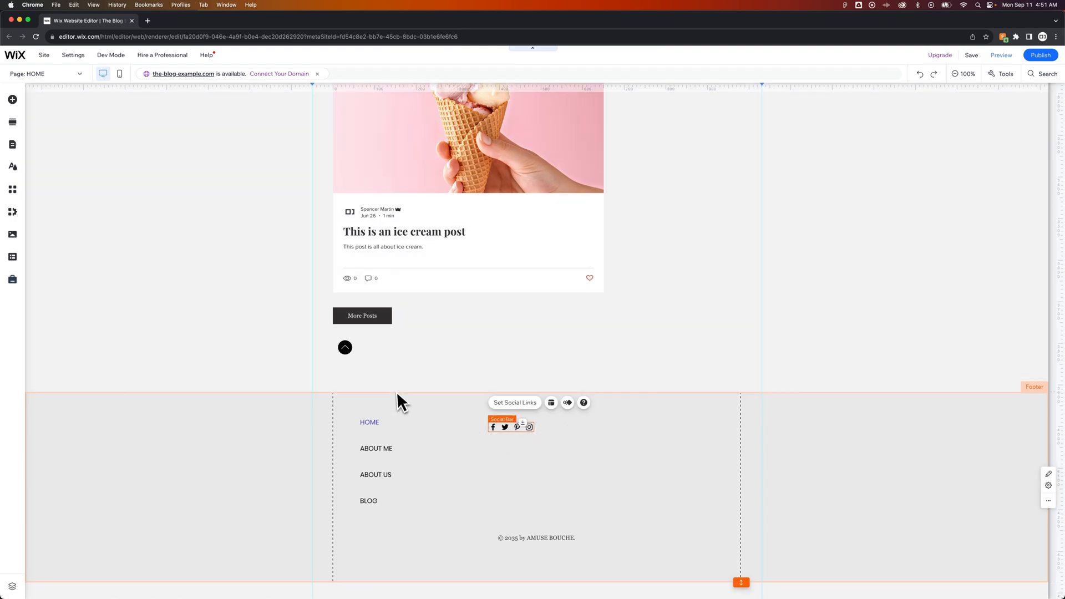
mouse_move(504, 428)
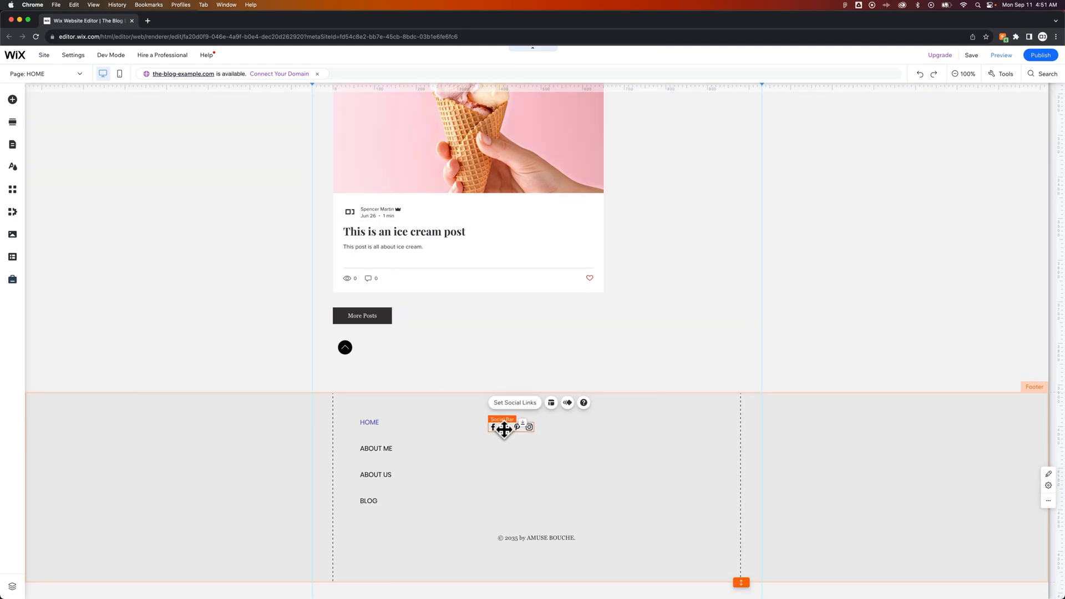
left_click(536, 537)
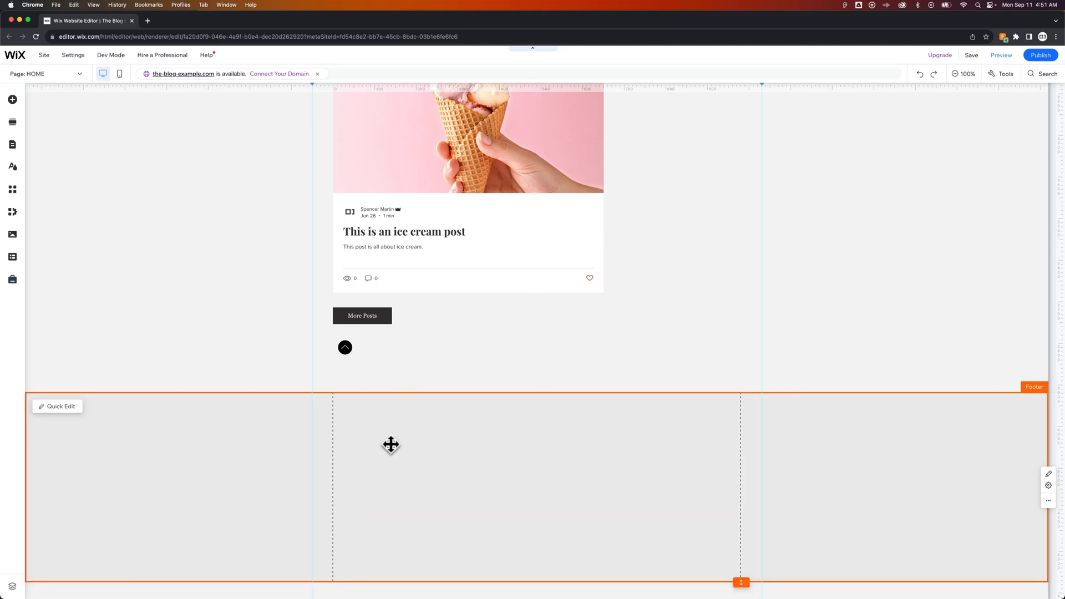
mouse_move(597, 456)
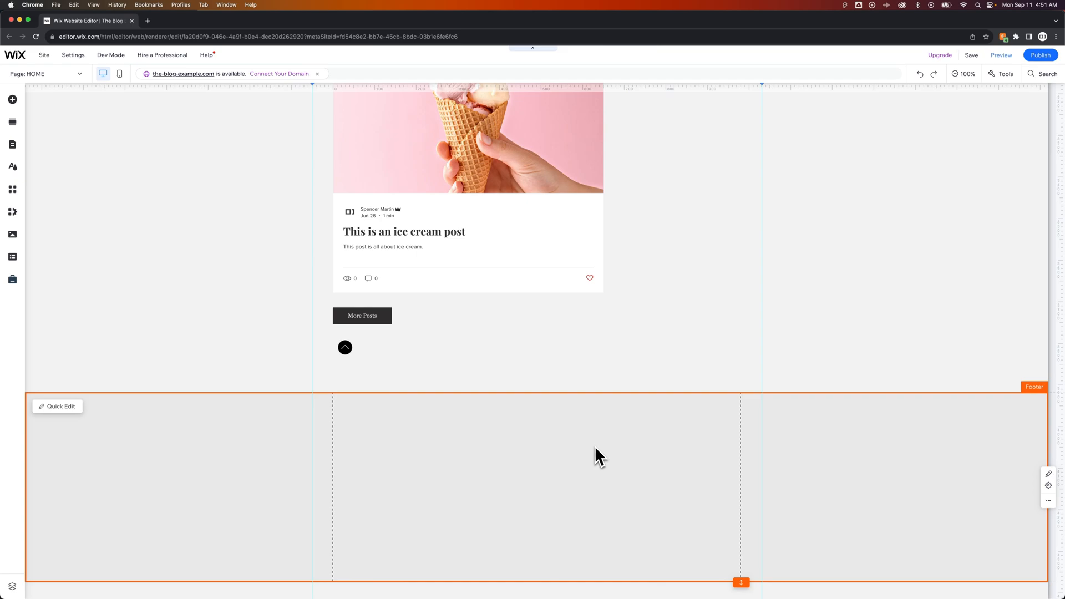
mouse_move(13, 99)
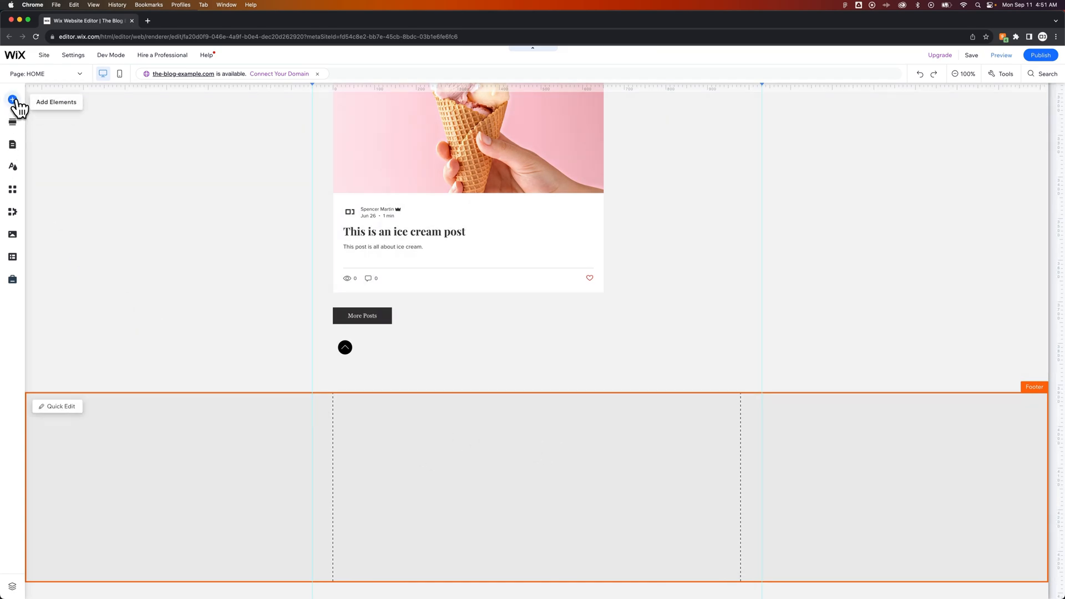
- Drop a blank strip from Add Elements > Strip into the cleared footer and review it against the blog posts section
left_click(12, 101)
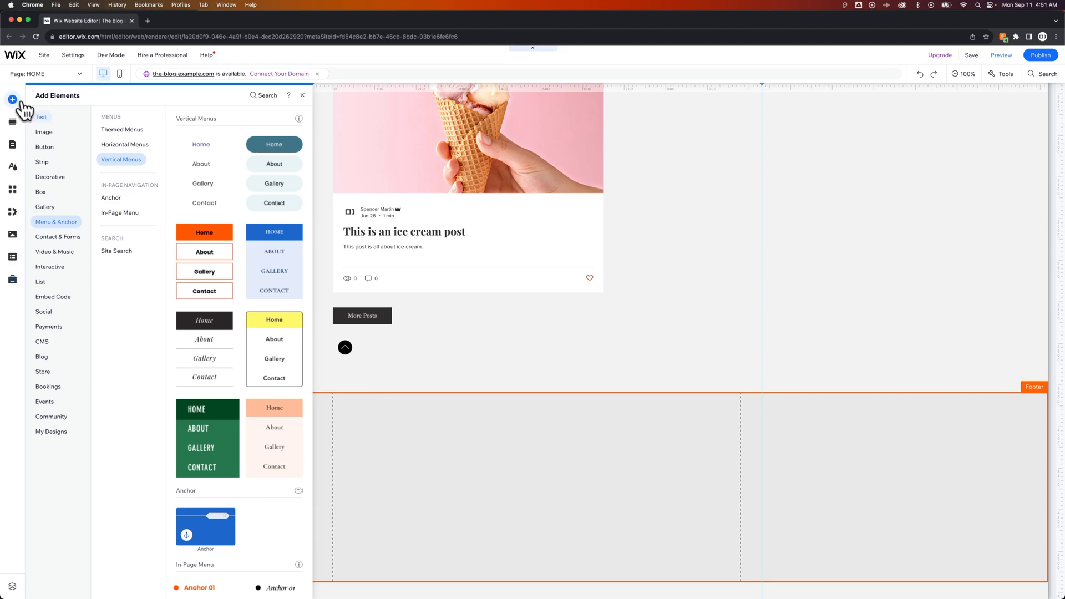
left_click(41, 162)
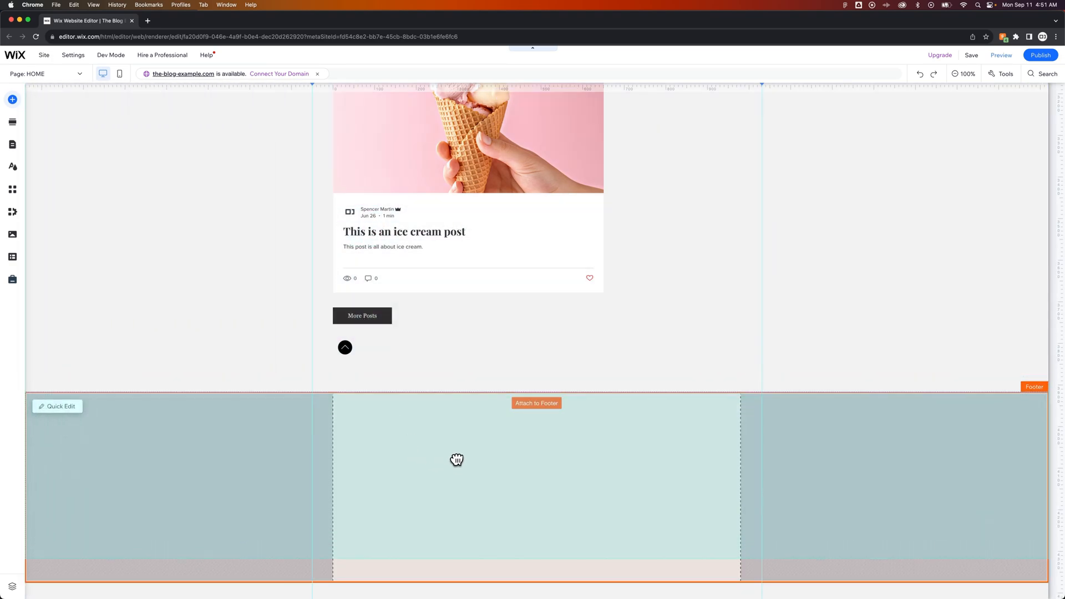
left_click(456, 459)
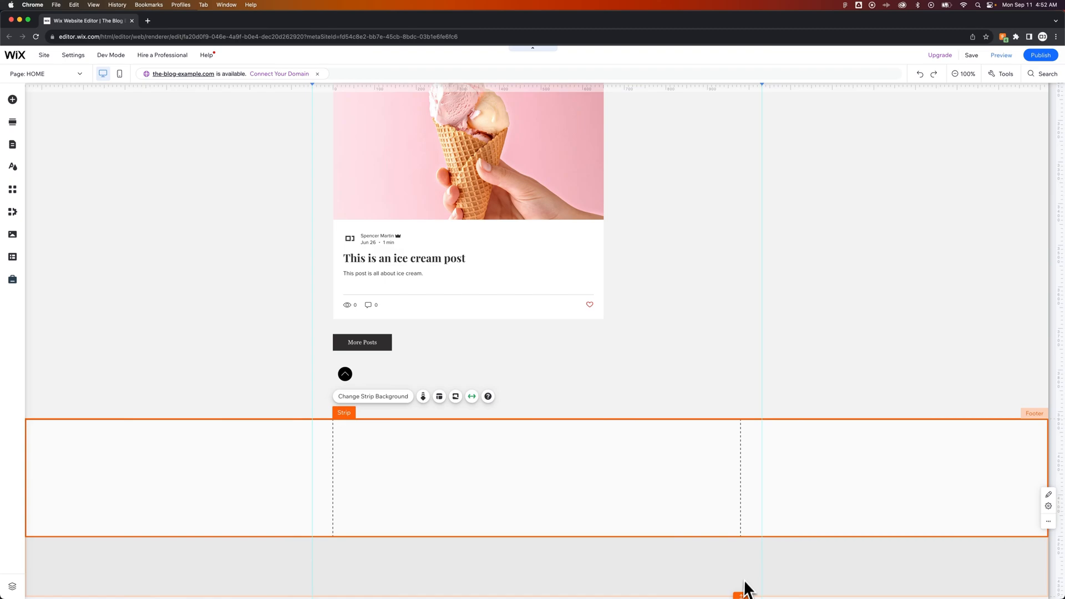
scroll("up", 3)
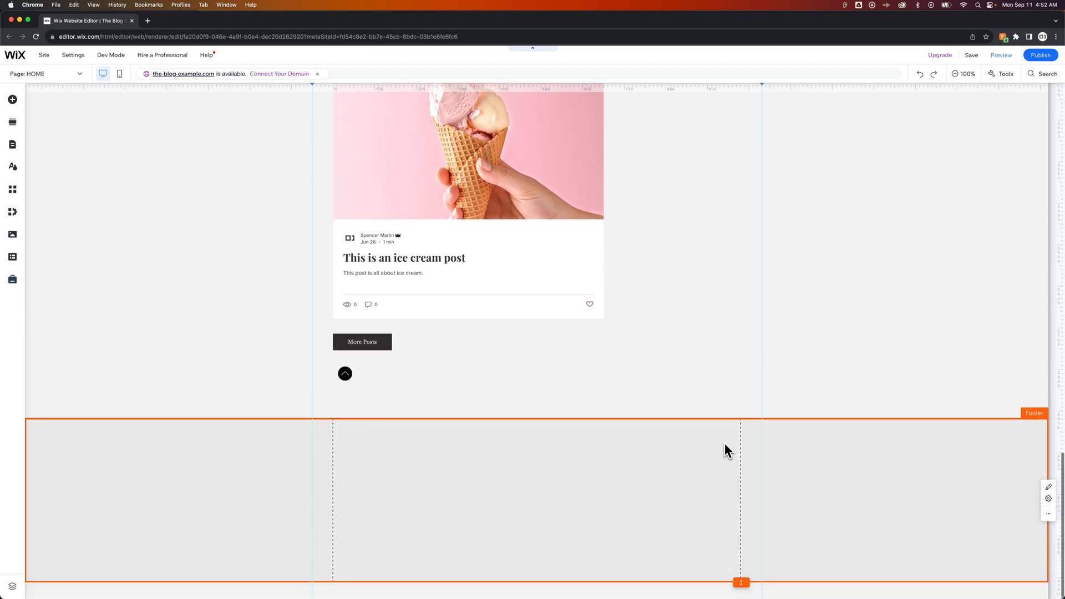
left_click(632, 433)
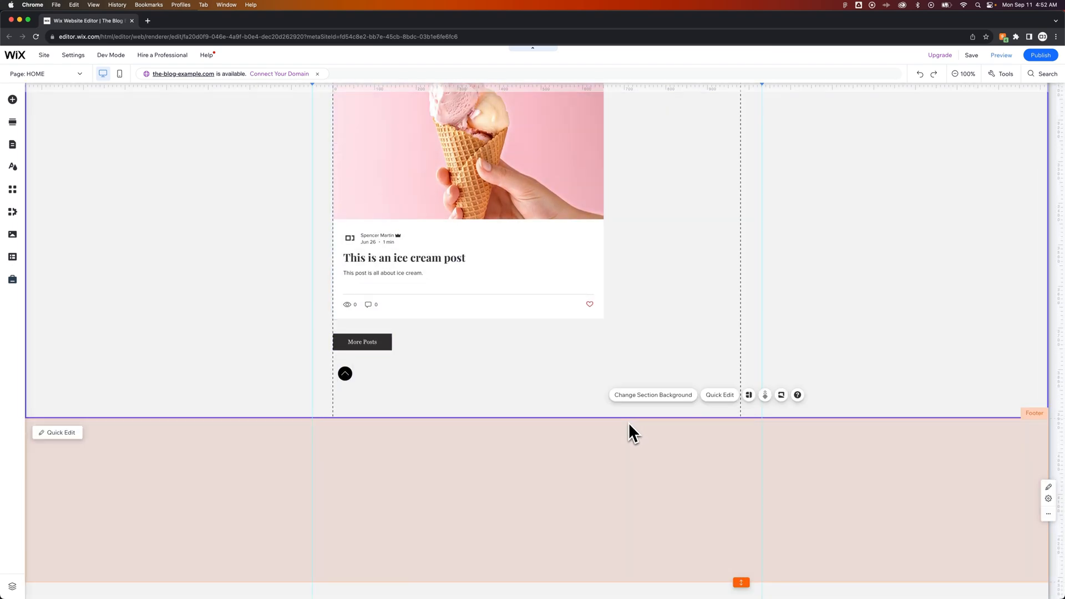
scroll("up", 3)
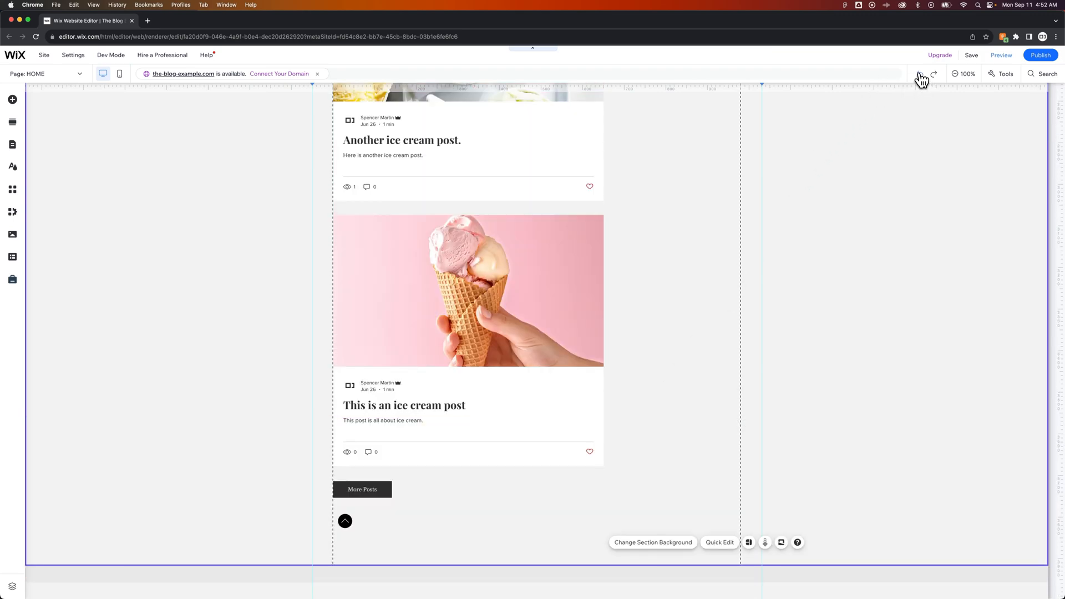
scroll("down", 3)
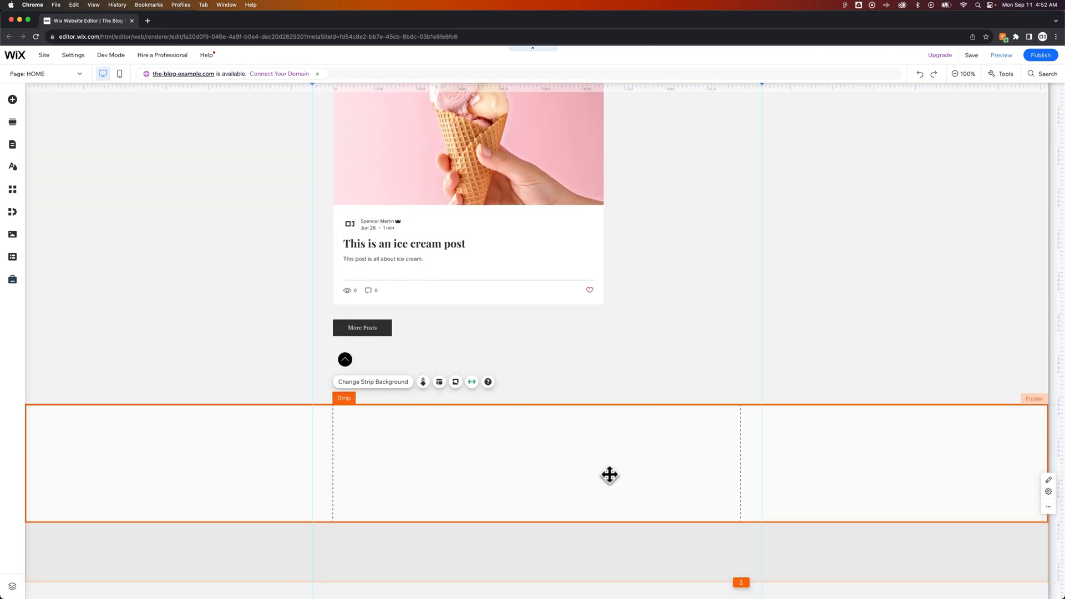
mouse_move(407, 443)
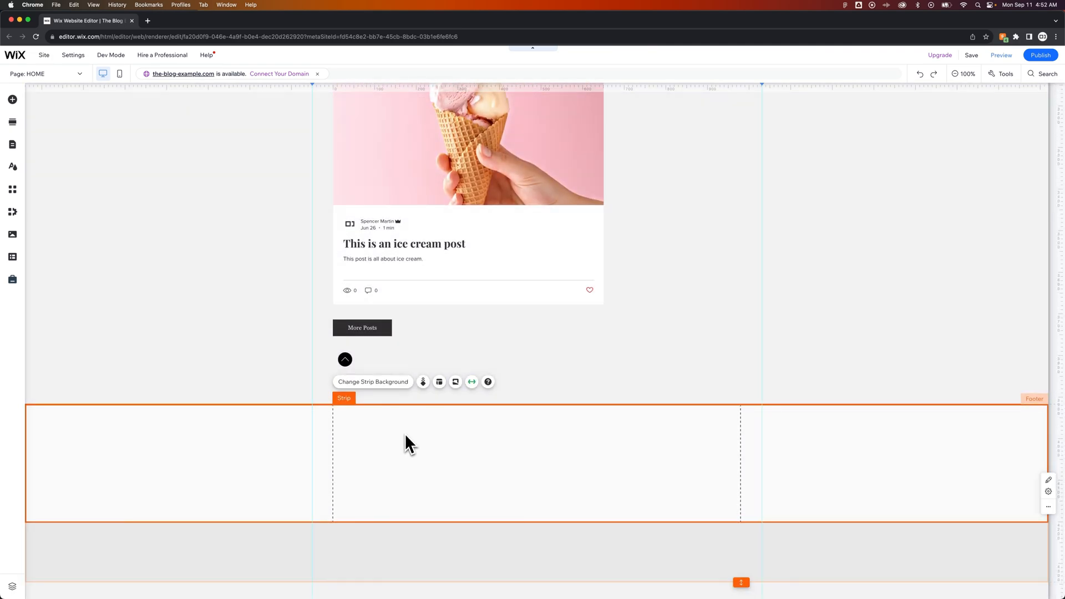
mouse_move(423, 381)
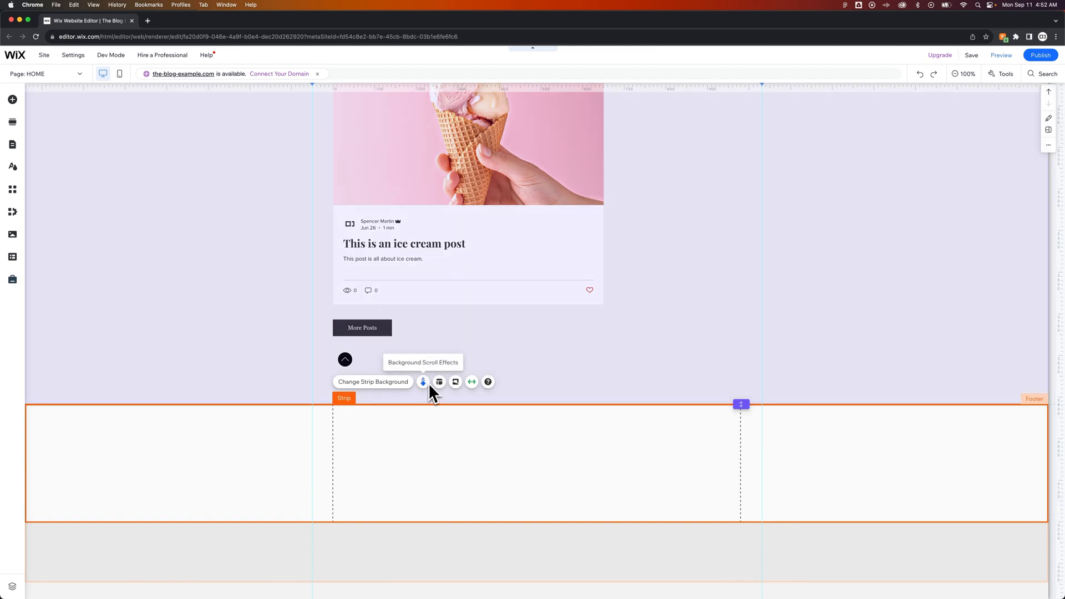
mouse_move(455, 380)
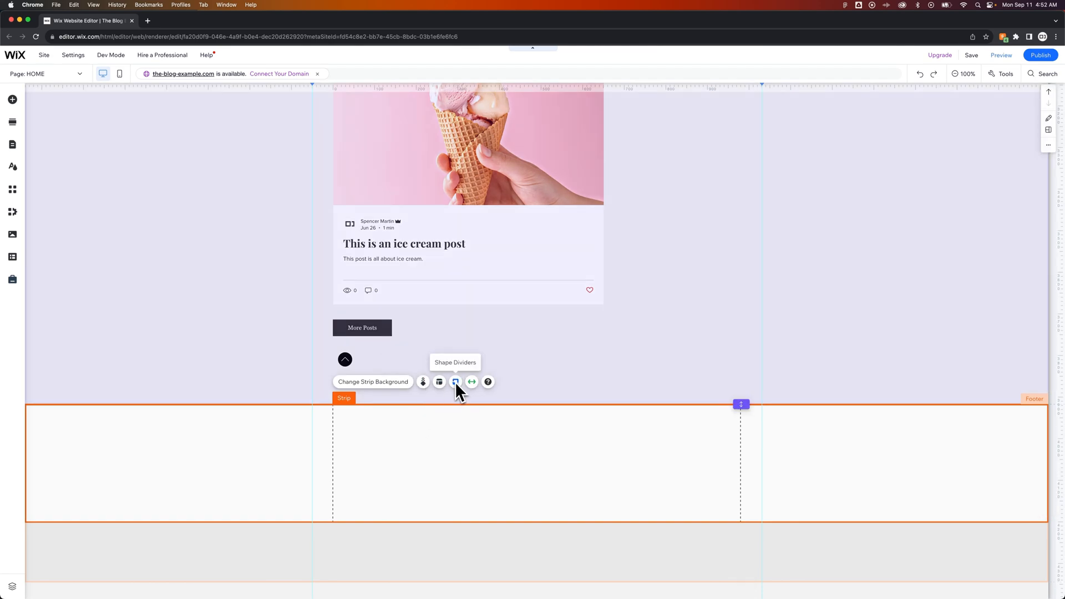
- Add two columns through Layout and Manage Columns so the strip has three 33% columns
left_click(440, 380)
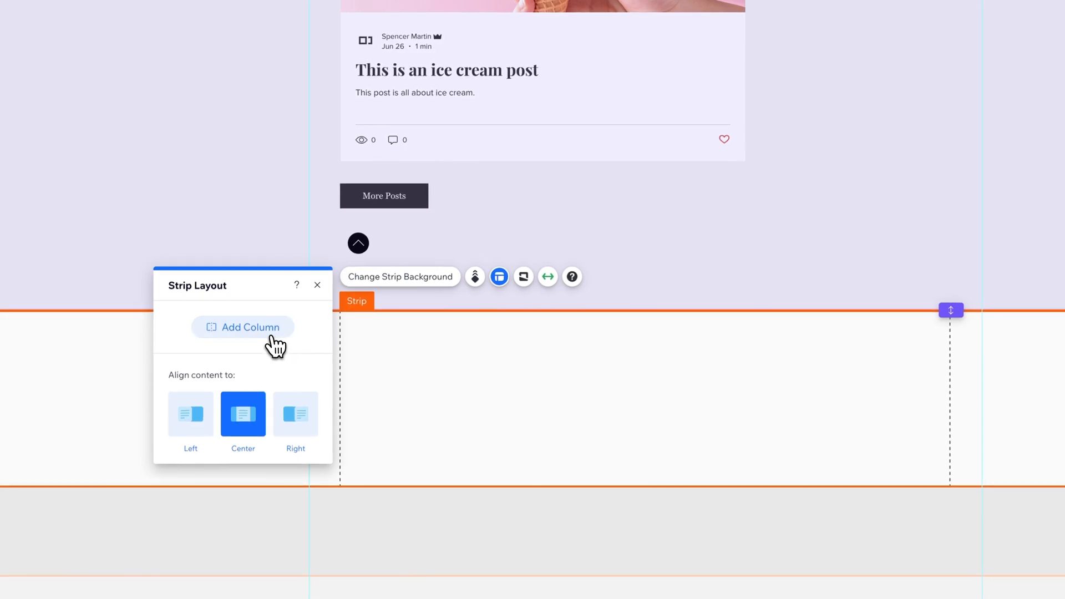
left_click(243, 327)
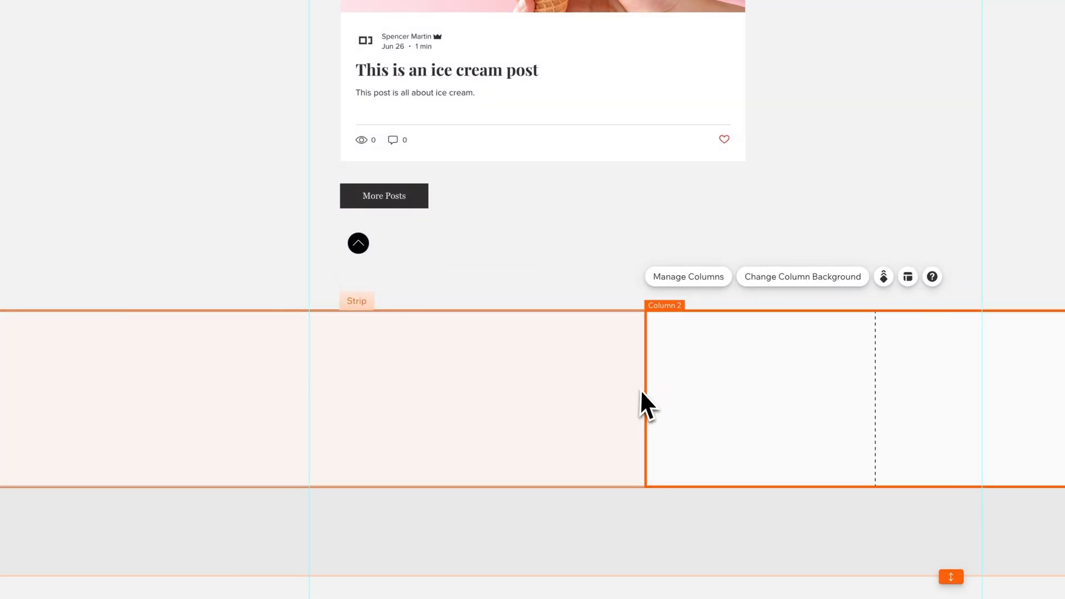
left_click(688, 276)
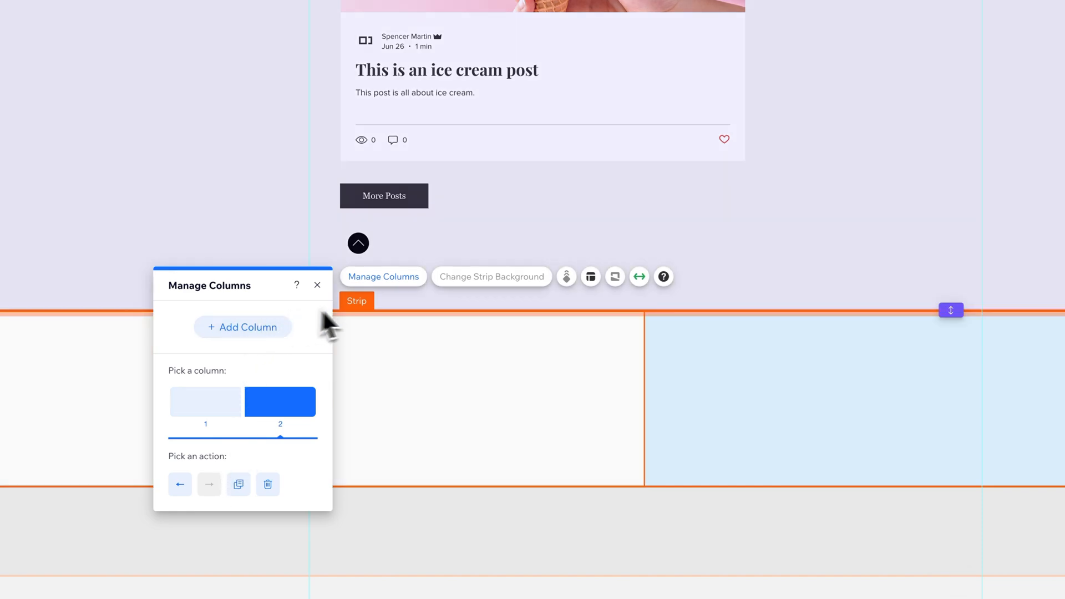
left_click(243, 326)
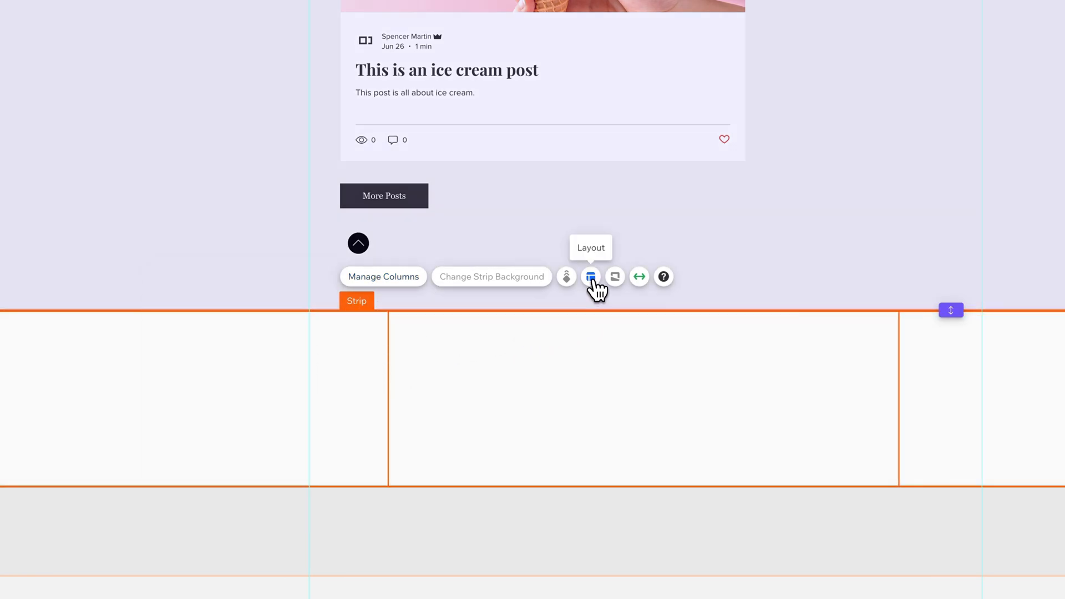
left_click(590, 277)
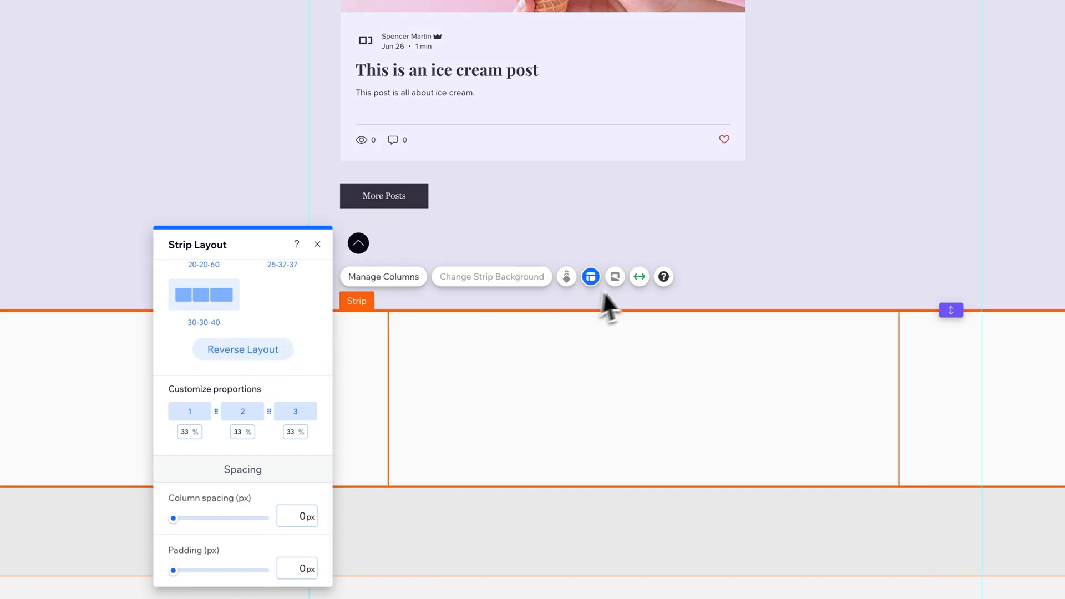
mouse_move(639, 276)
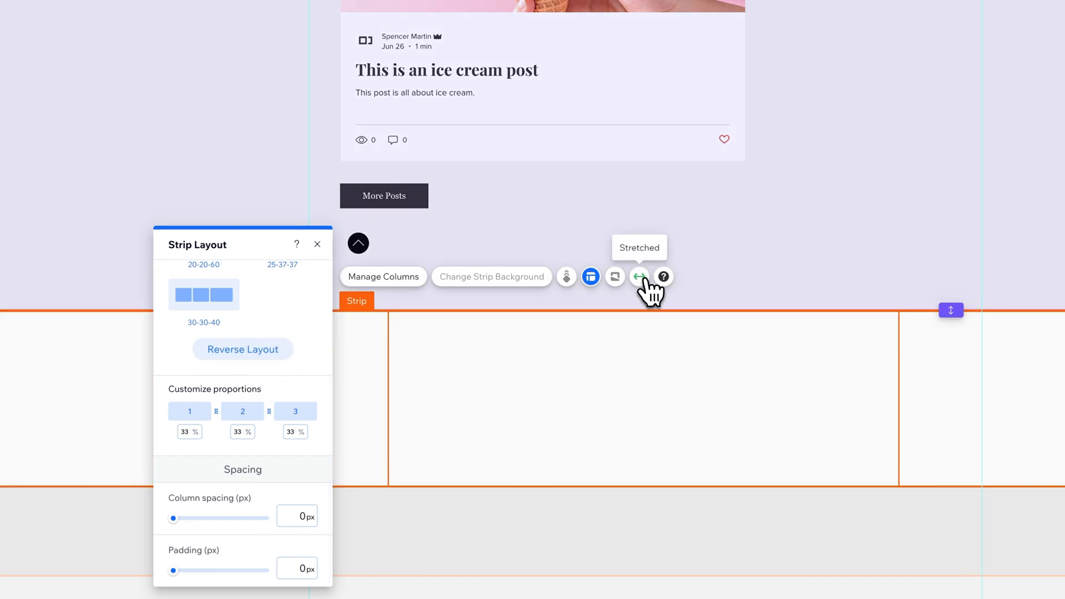
- Set the footer strip to stretch only to page width
left_click(639, 277)
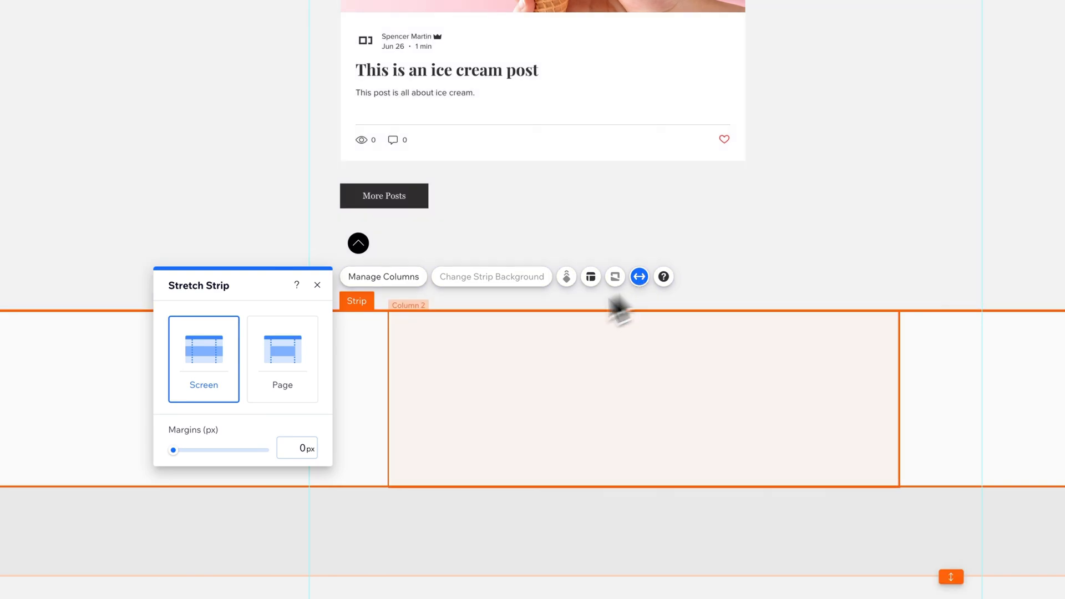
left_click(282, 359)
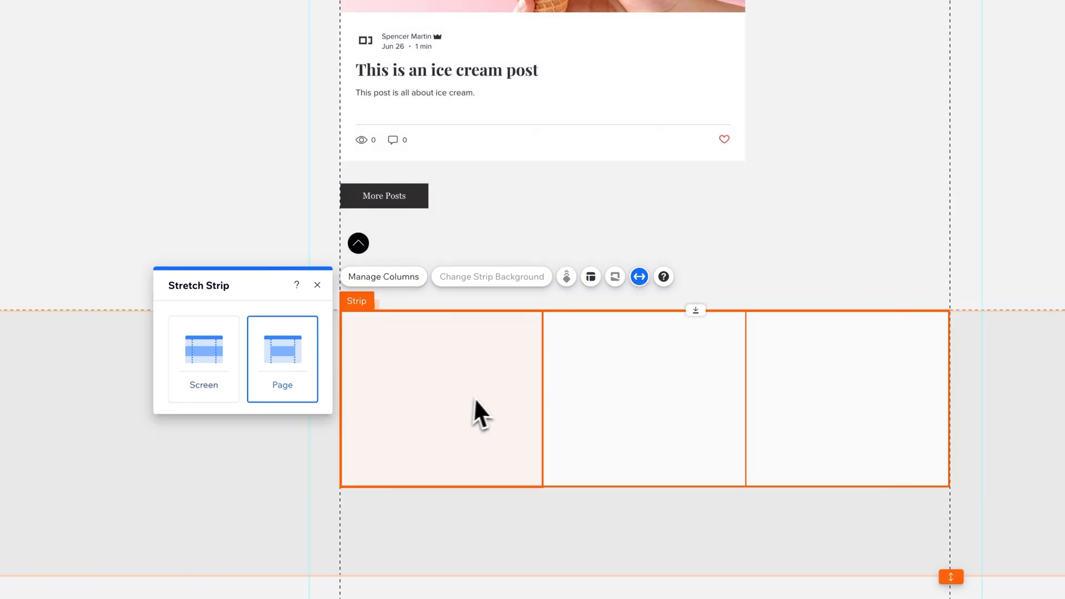
left_click(282, 346)
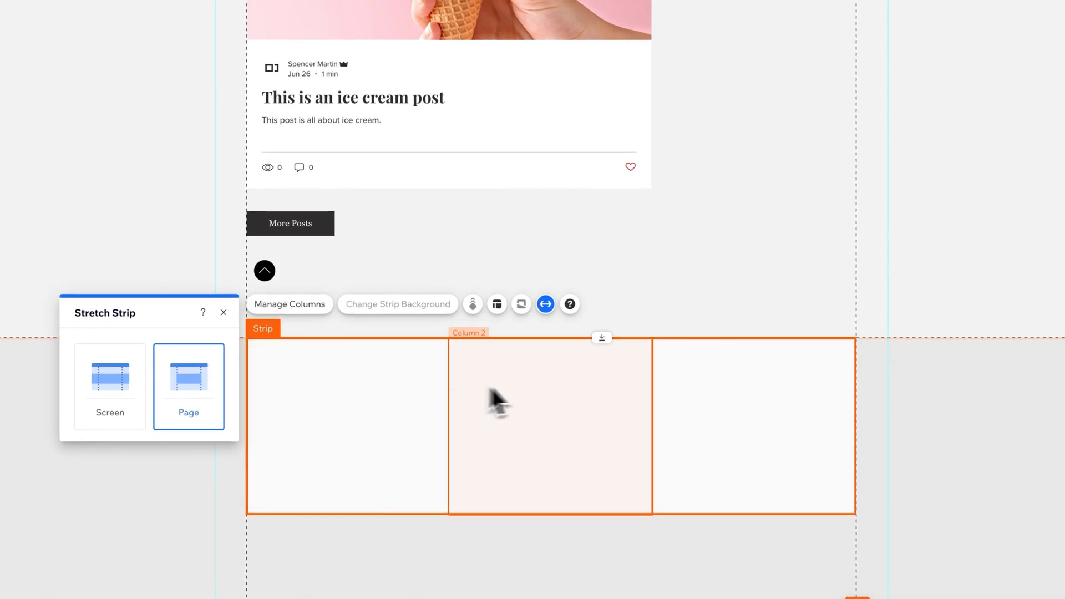
- Apply the 20-20-60 column proportions preset to the strip's three columns
left_click(497, 304)
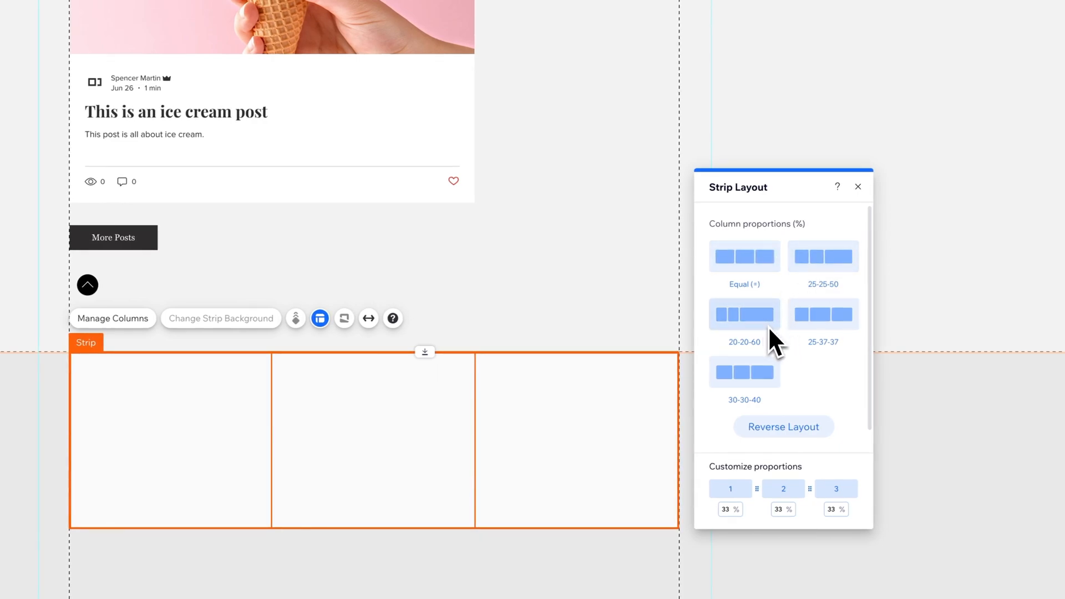
scroll("down", 3)
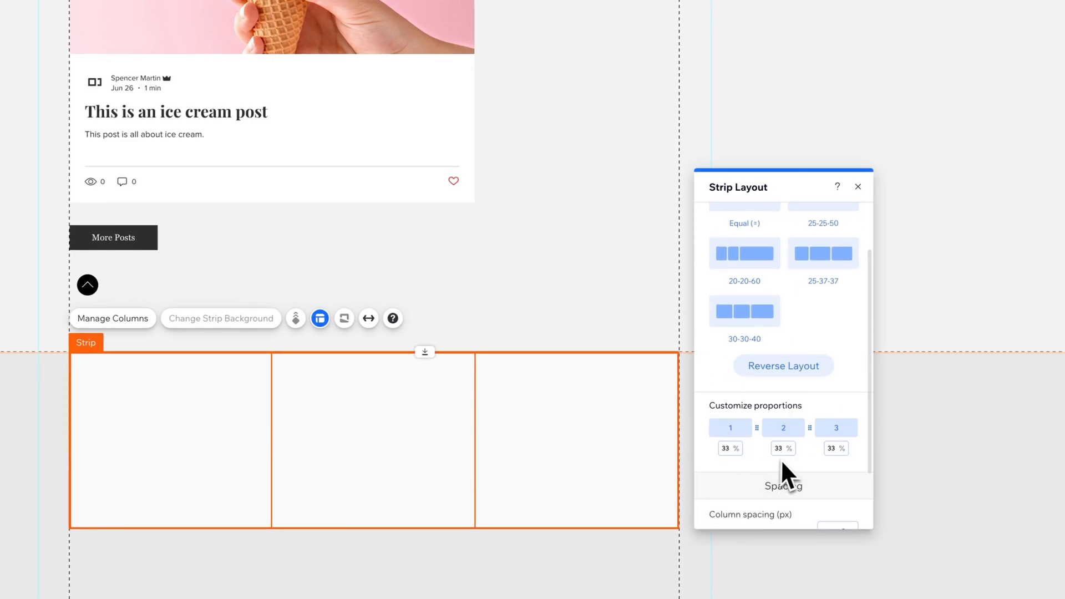
left_click(744, 314)
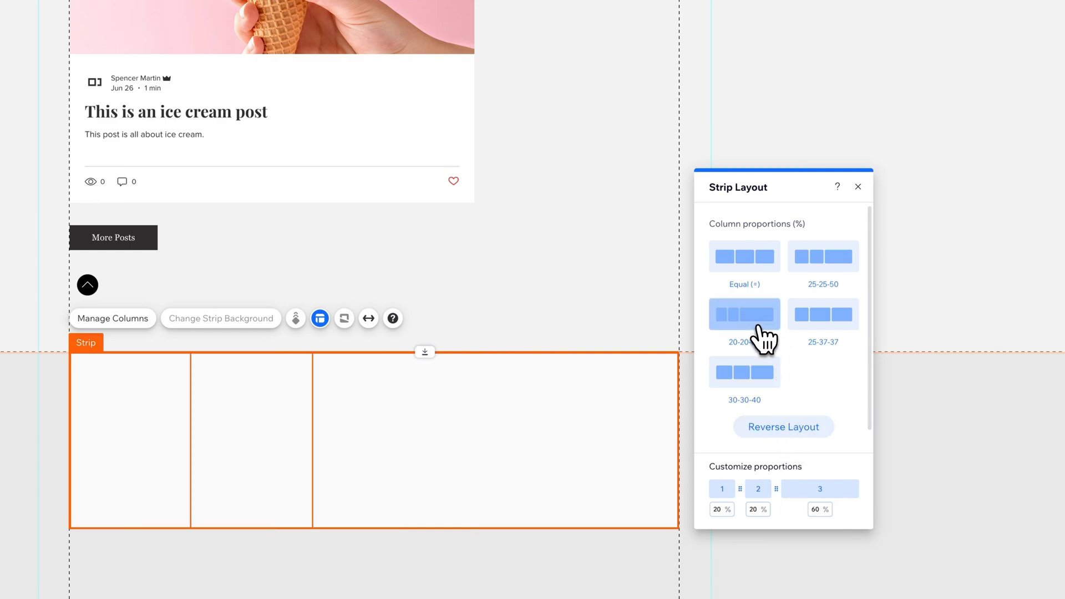
left_click(745, 314)
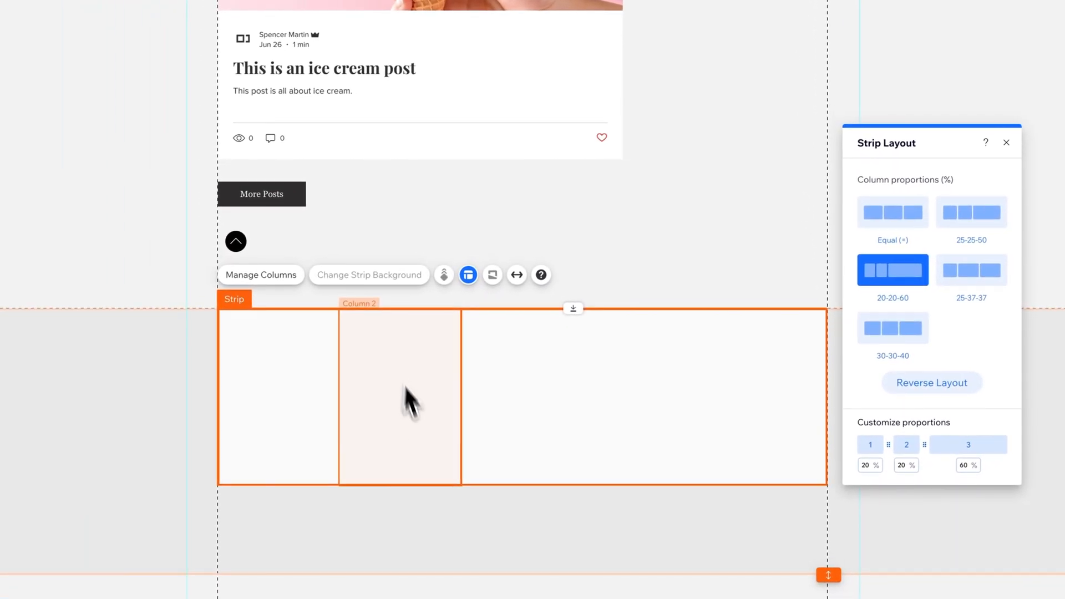
mouse_move(604, 417)
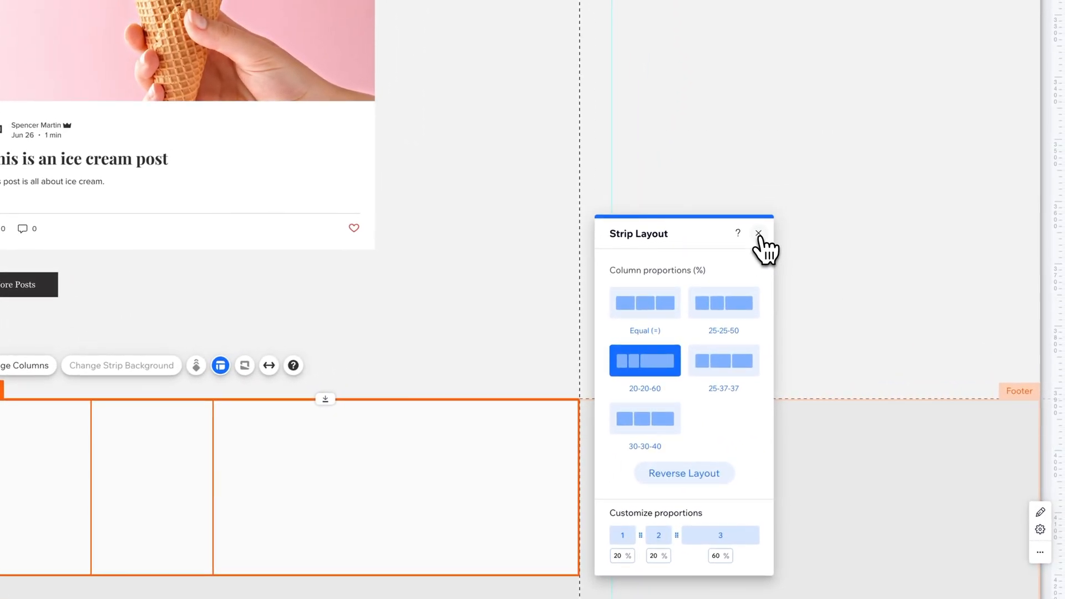
- Dismiss the Strip Layout panel and inspect the third column, footer and strip selections
left_click(758, 234)
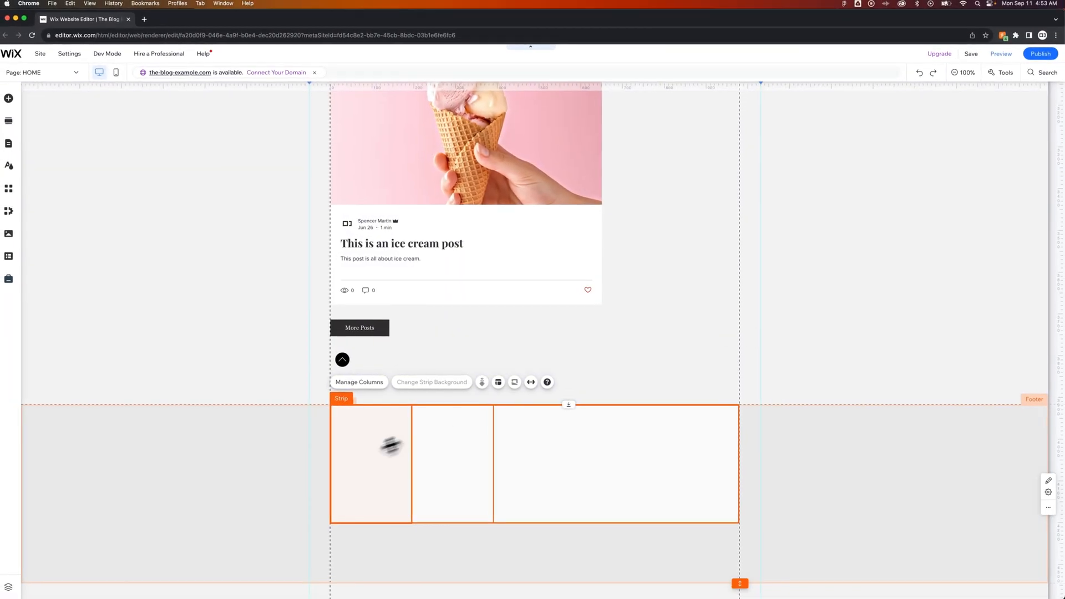
left_click(617, 463)
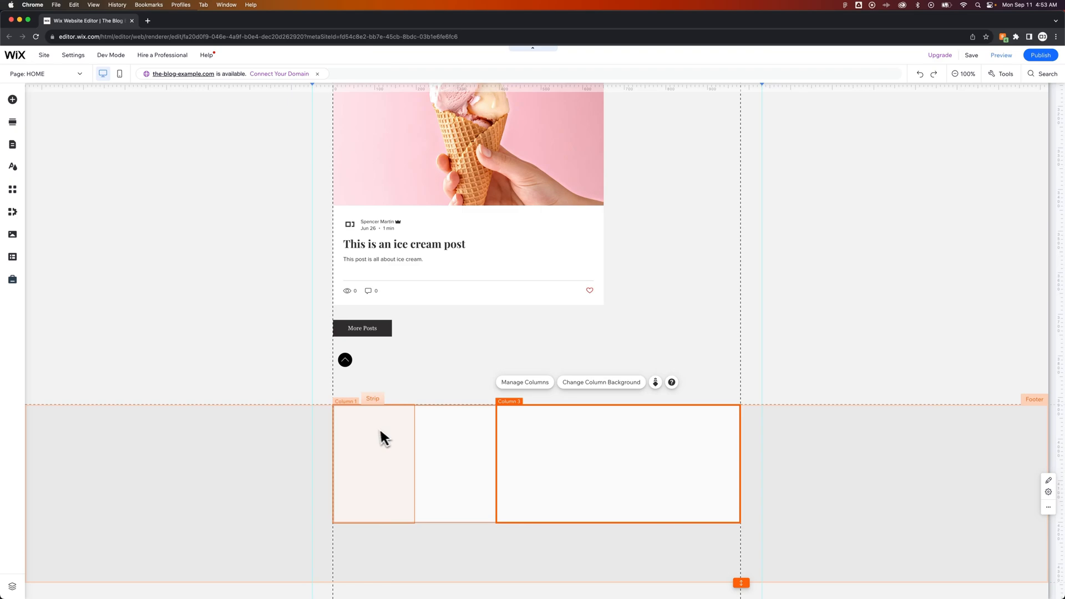
left_click(373, 463)
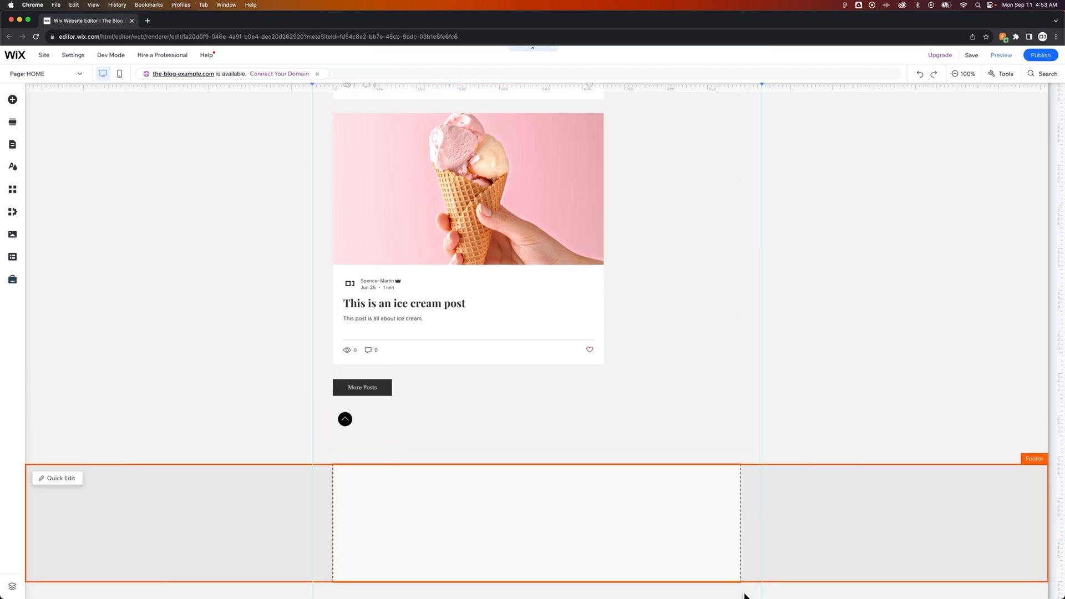
left_click(414, 513)
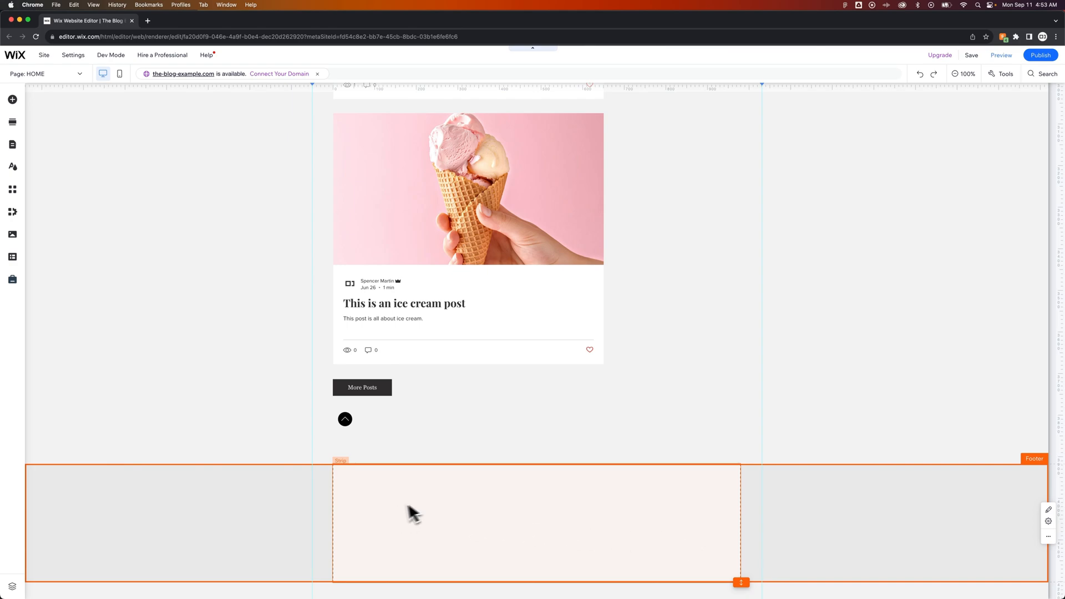
left_click(414, 514)
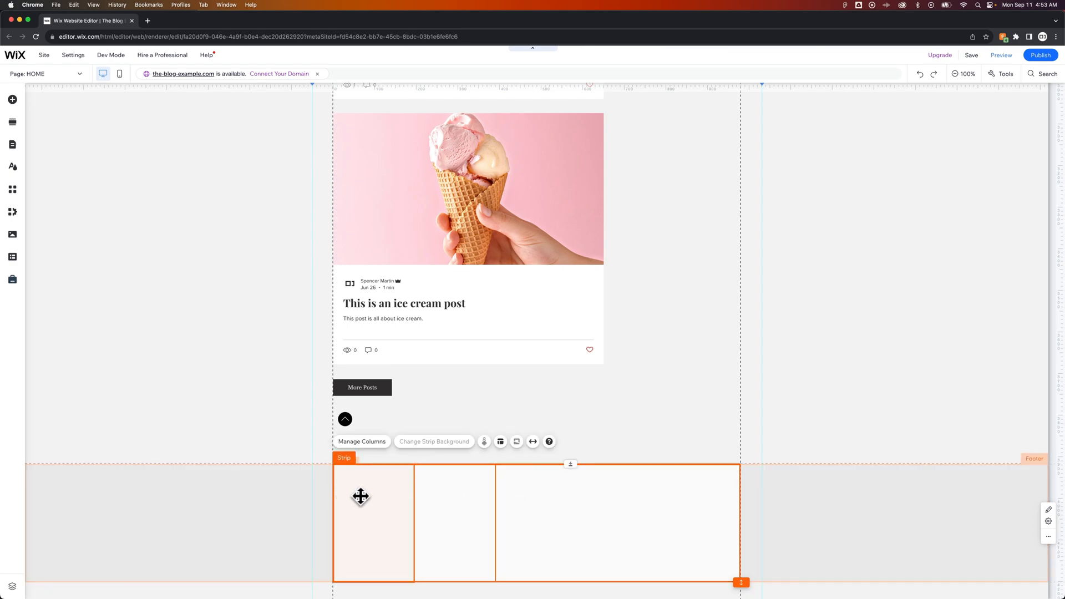
mouse_move(393, 496)
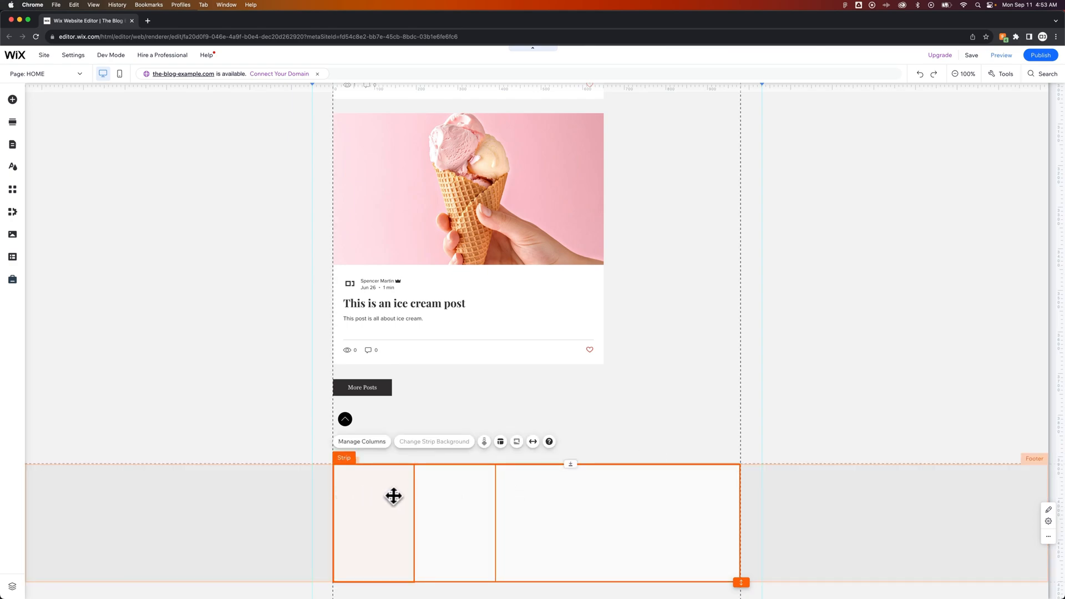
mouse_move(566, 493)
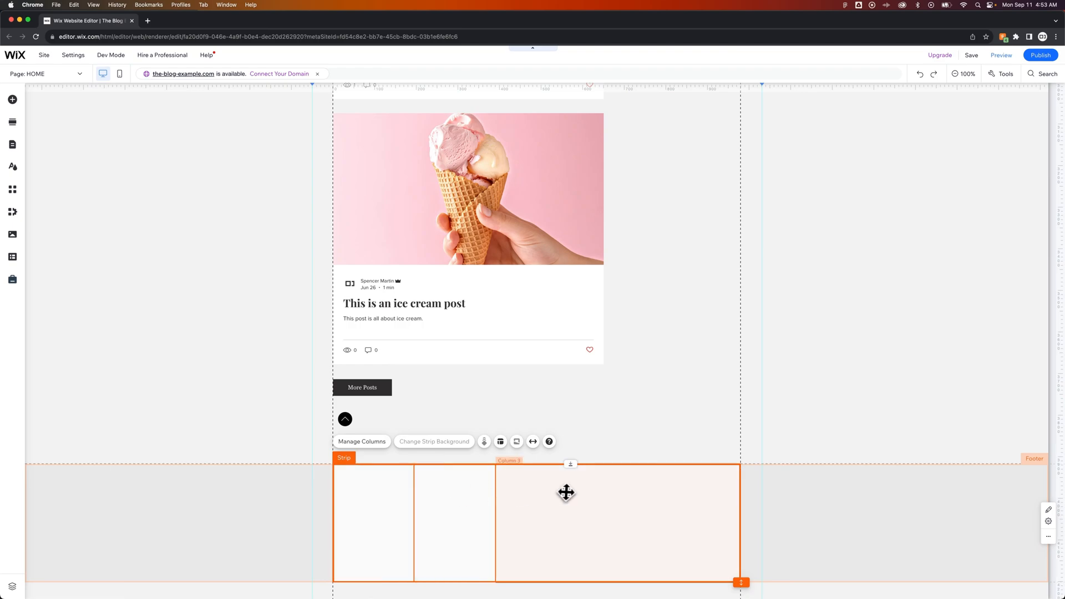
mouse_move(562, 491)
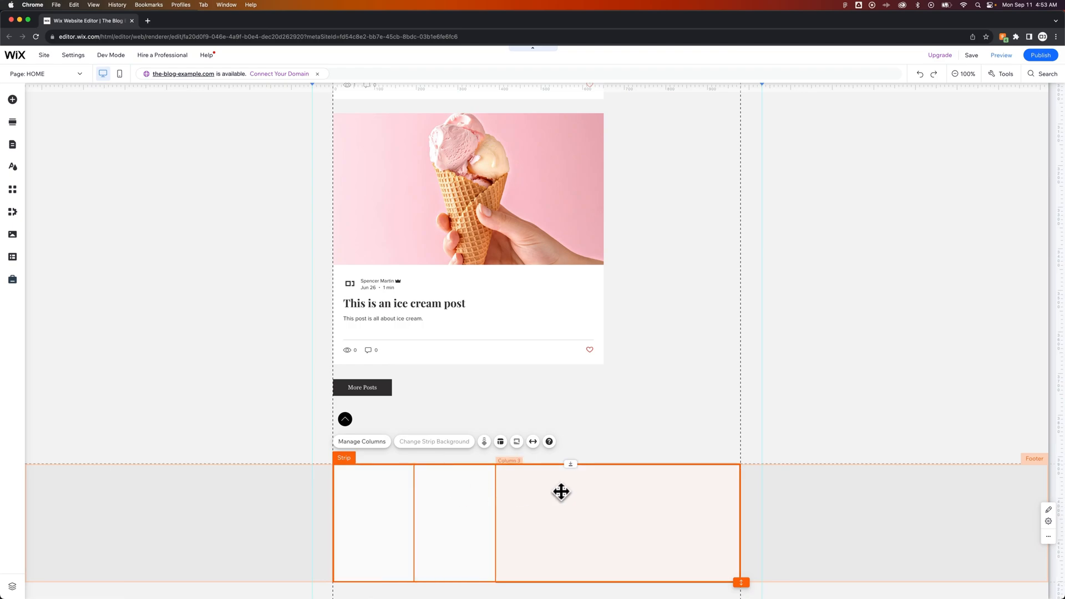
mouse_move(625, 492)
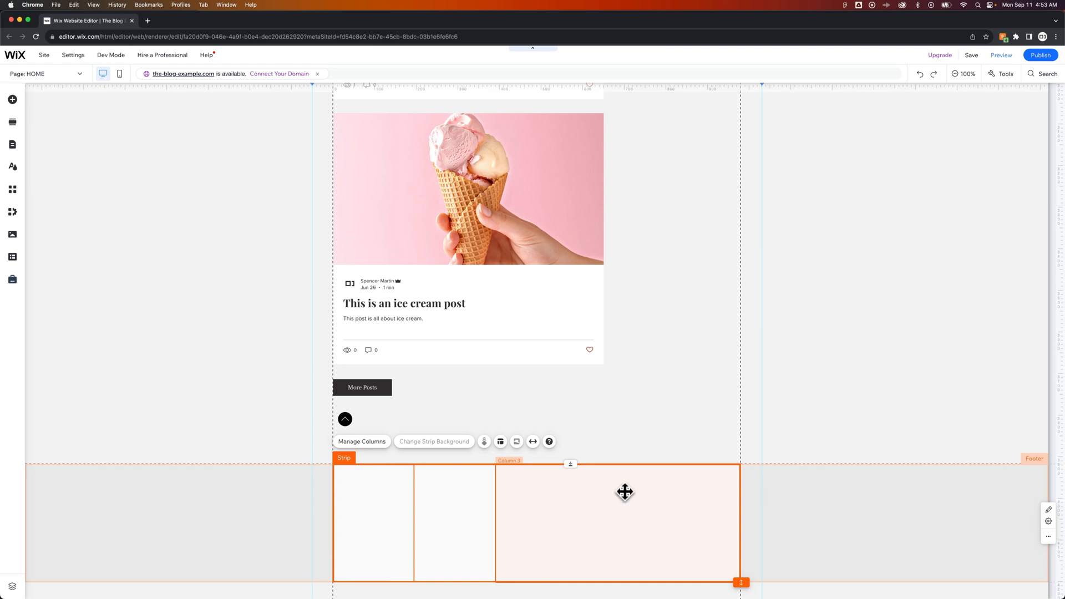
scroll("down", 3)
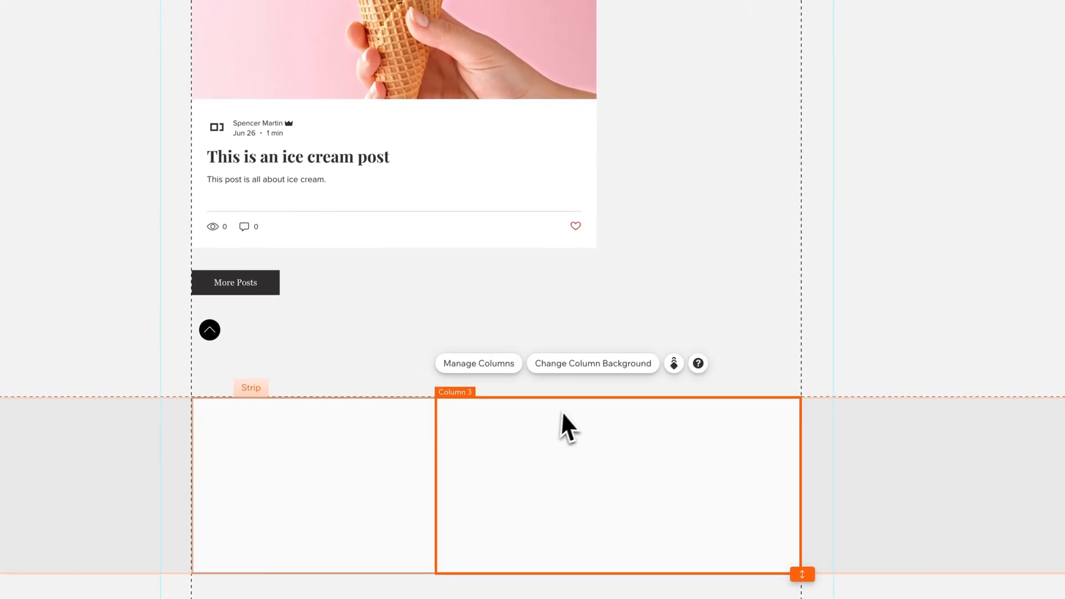
mouse_move(607, 485)
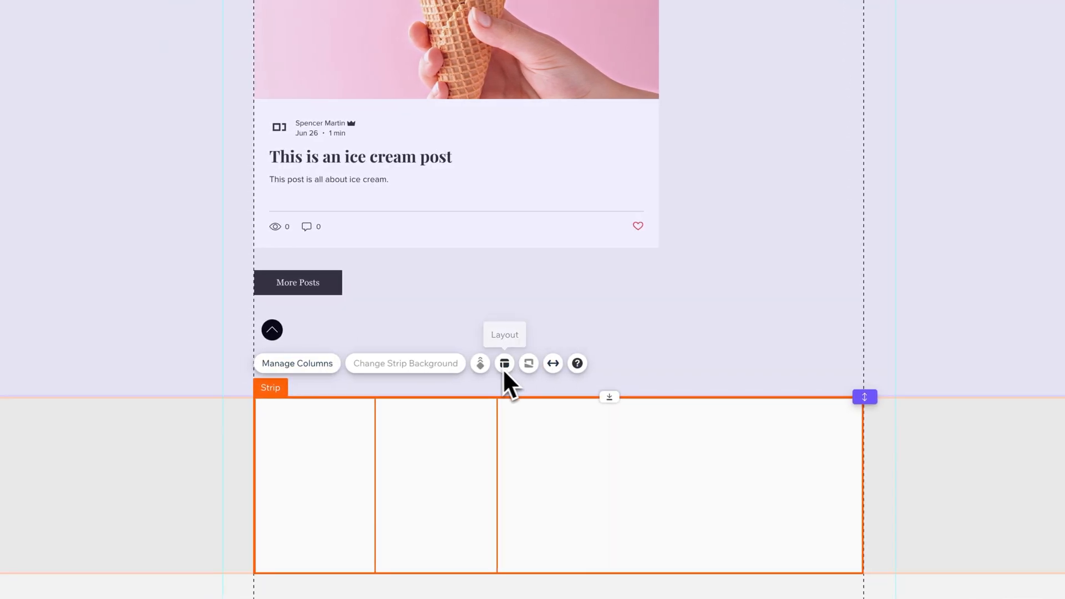
mouse_move(483, 359)
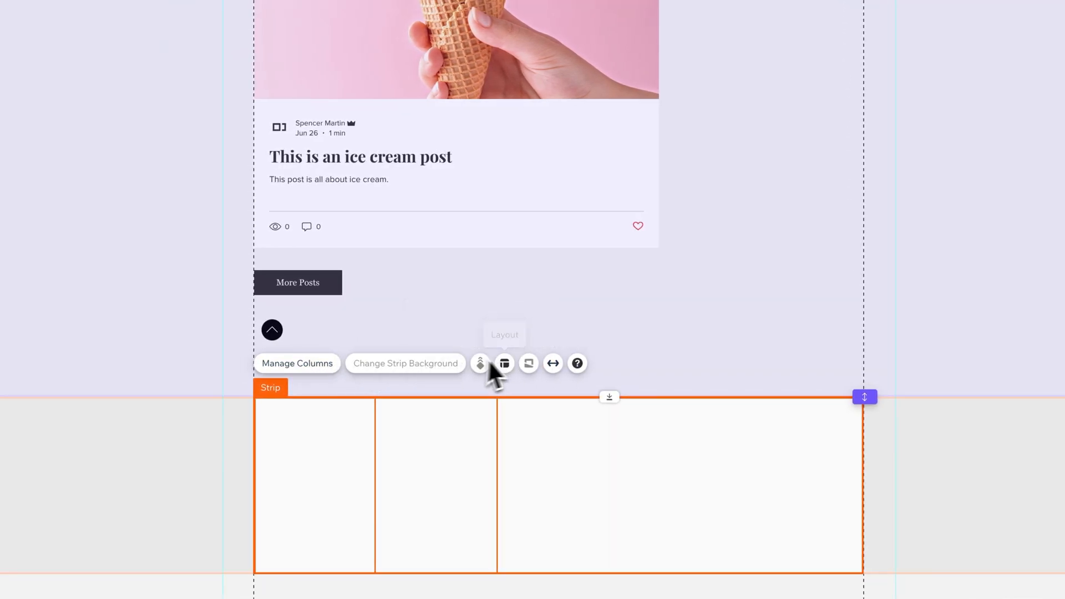
- Review the strip's column management and proportion settings without changing them
left_click(298, 363)
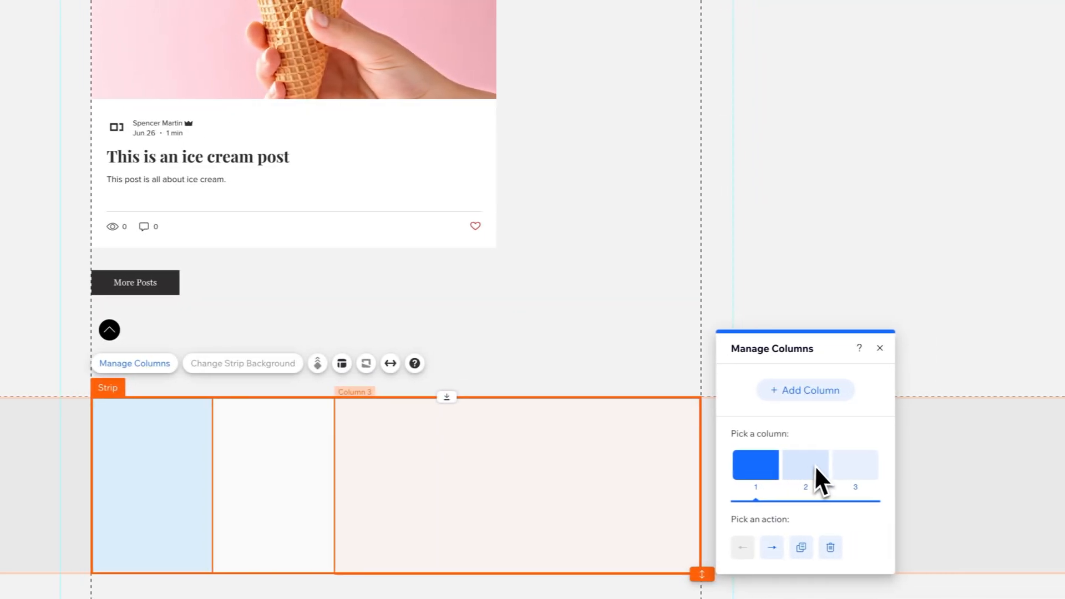
left_click(879, 347)
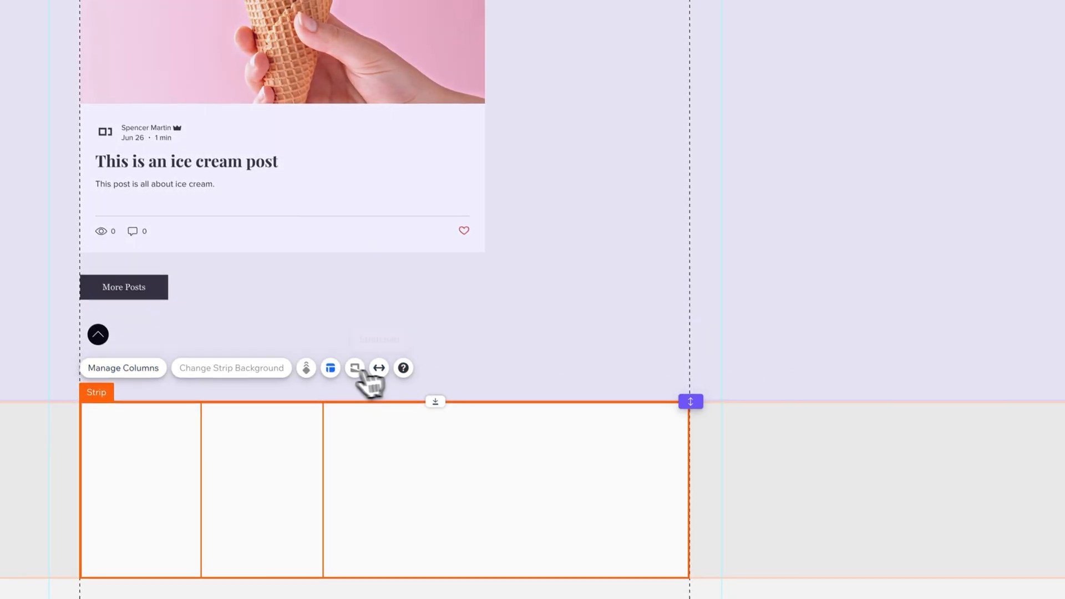
left_click(331, 367)
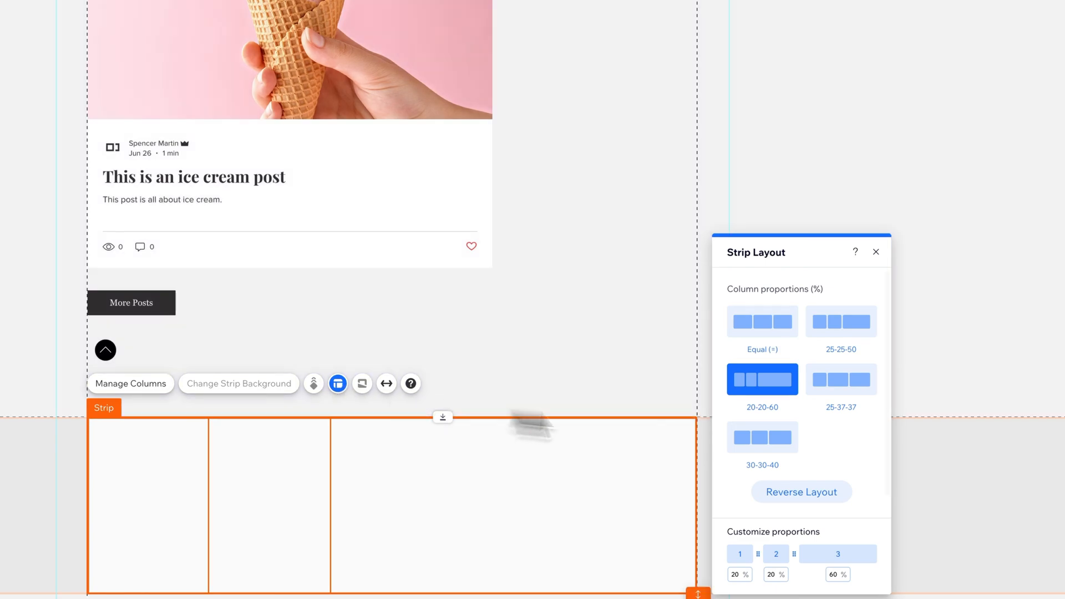
left_click(876, 252)
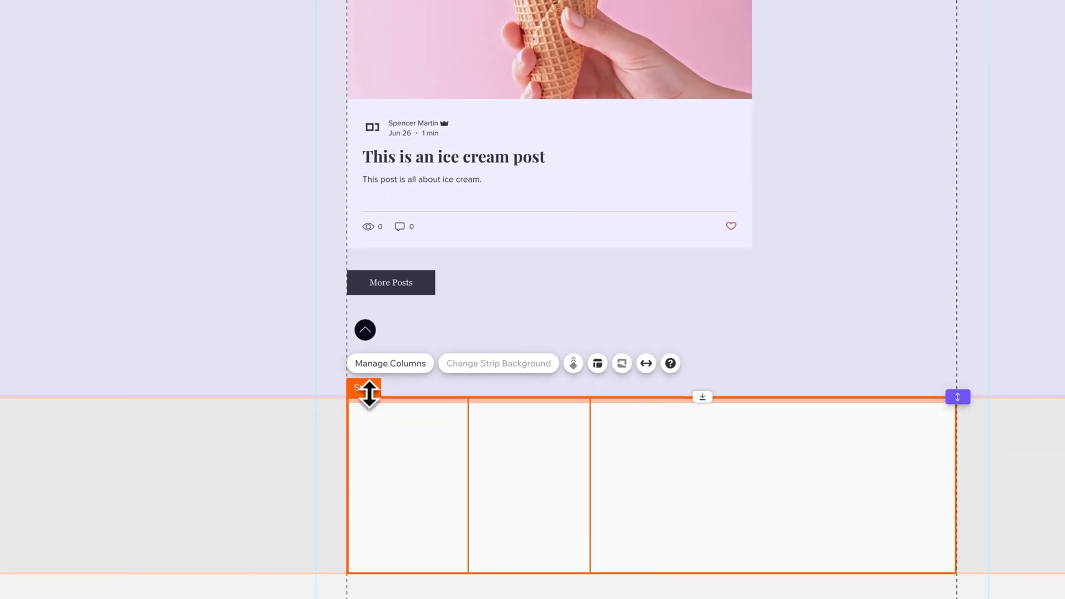
- Set the columns' backgrounds to transparent so the footer shows through
left_click(408, 476)
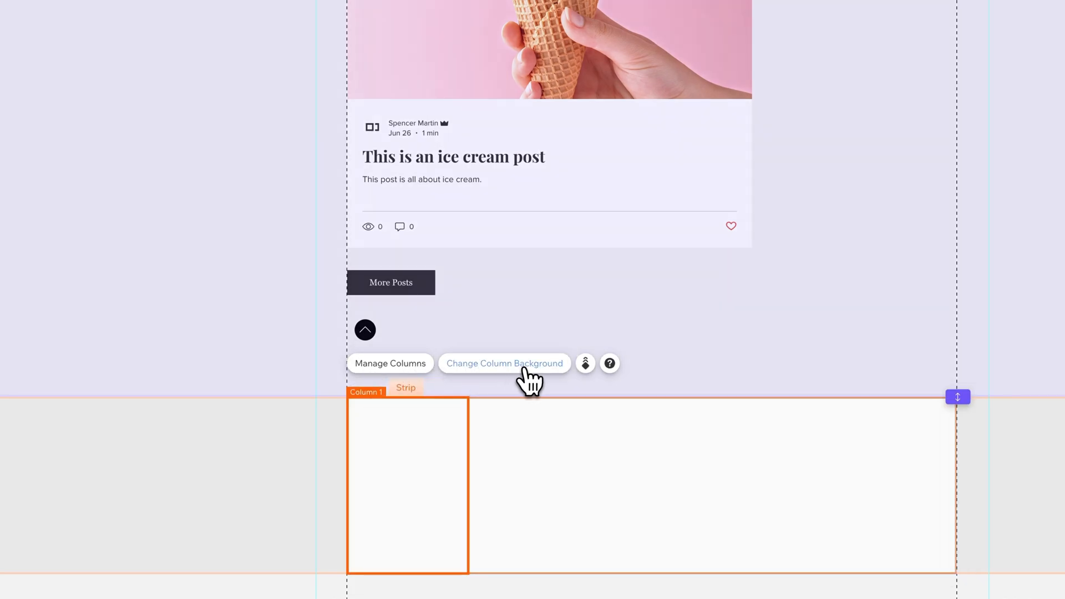
left_click(504, 362)
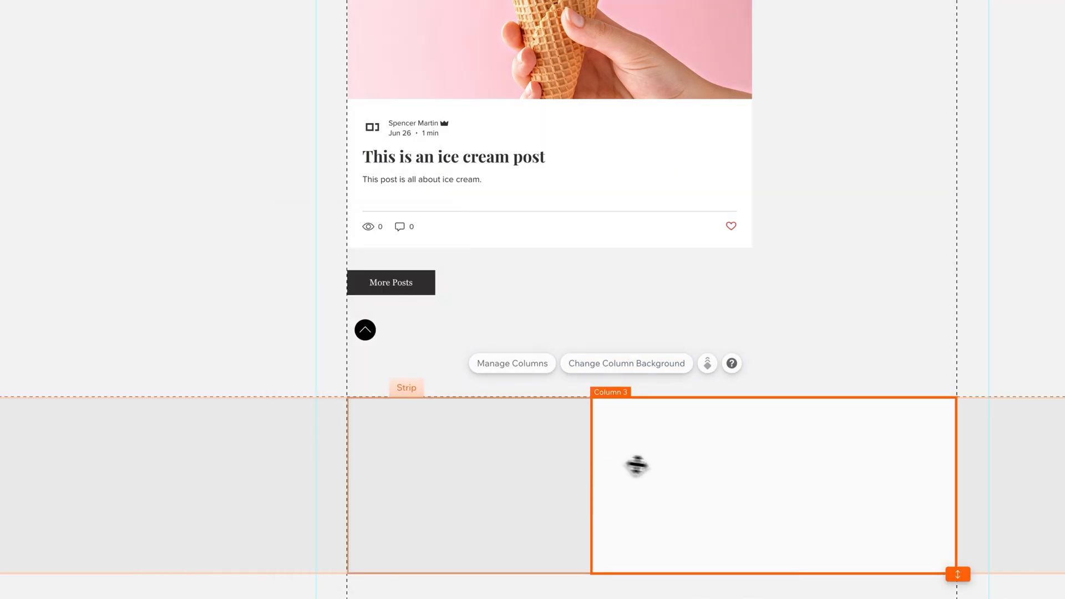
left_click(625, 363)
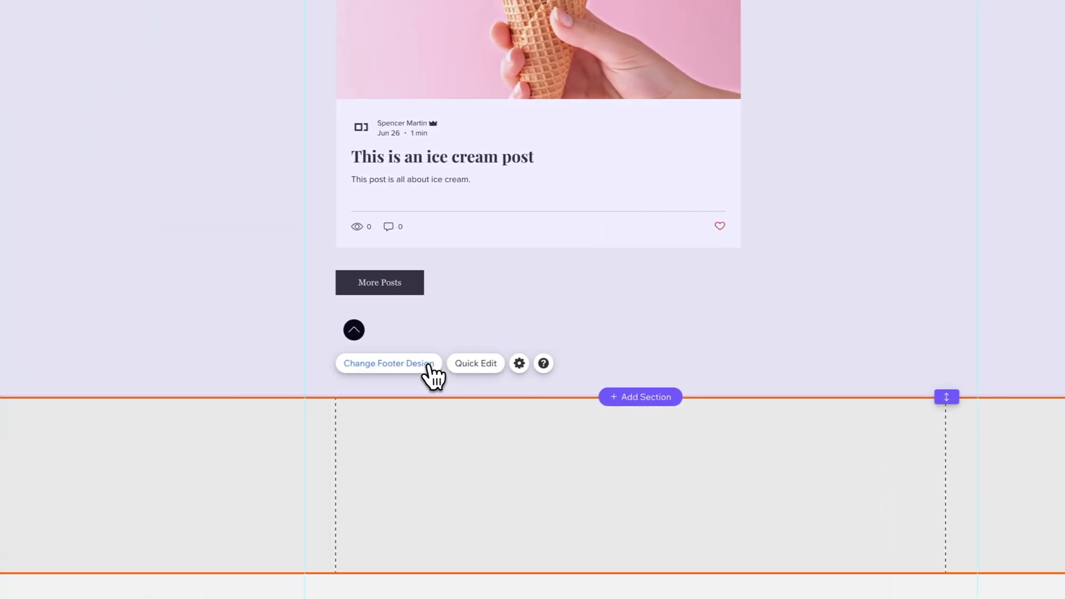
- Set the footer's background and centre background fill to the dark charcoal theme colour
left_click(389, 362)
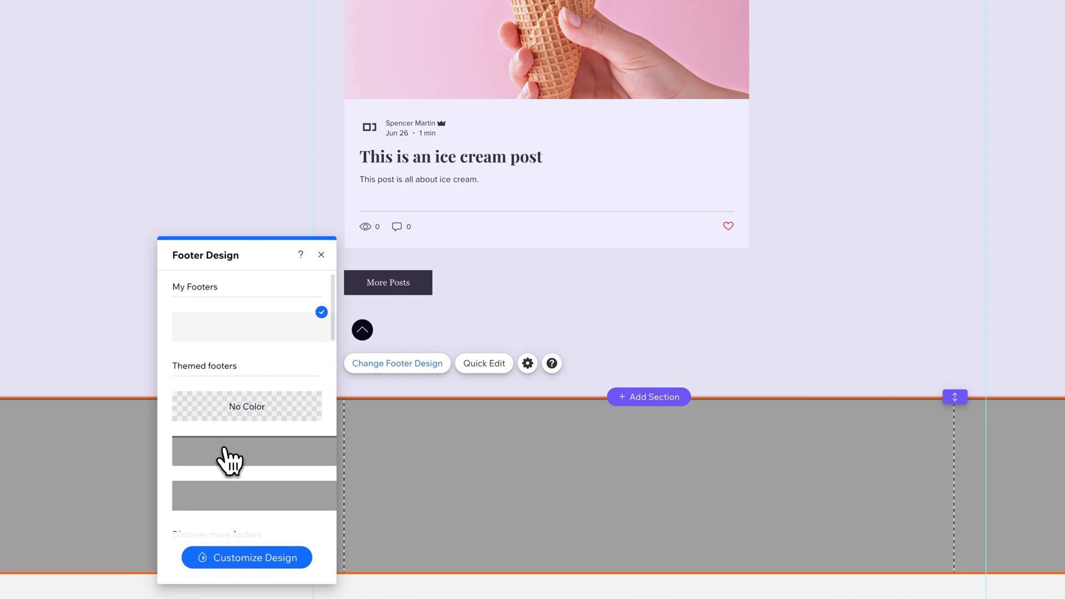
scroll("down", 3)
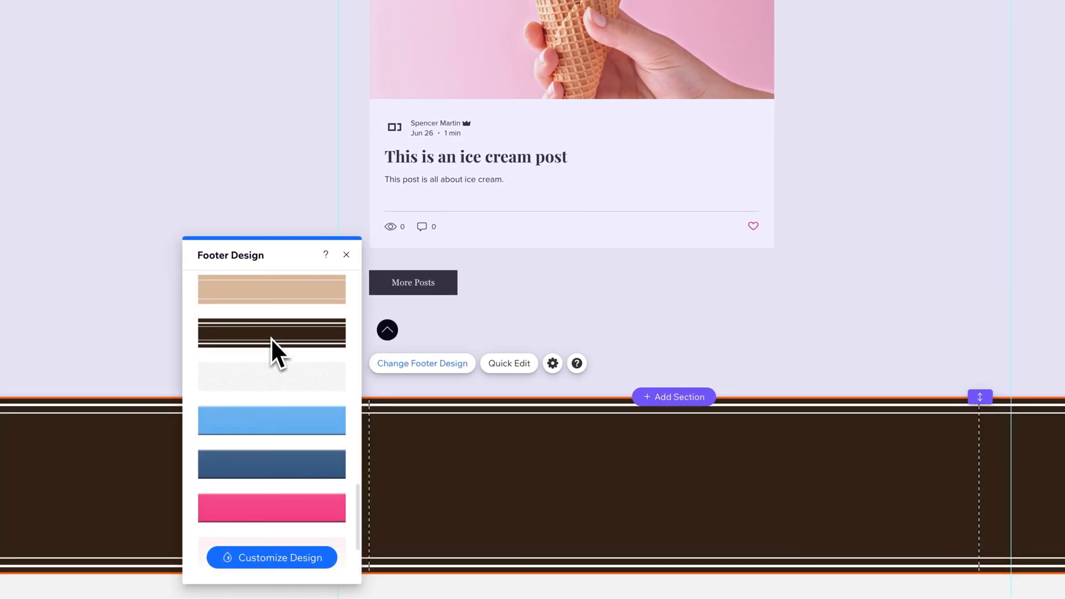
left_click(272, 557)
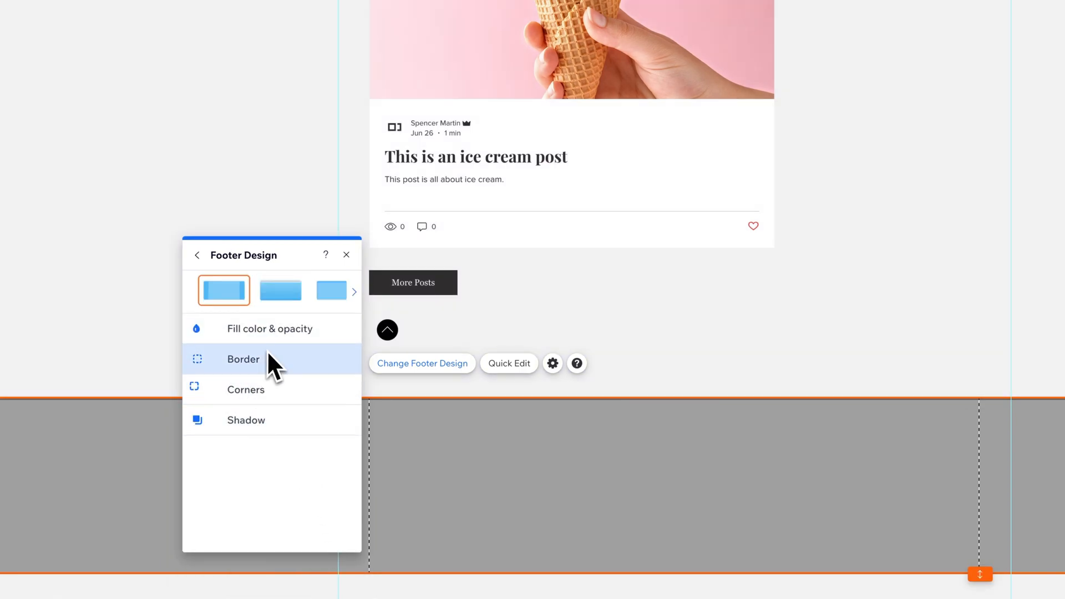
left_click(270, 329)
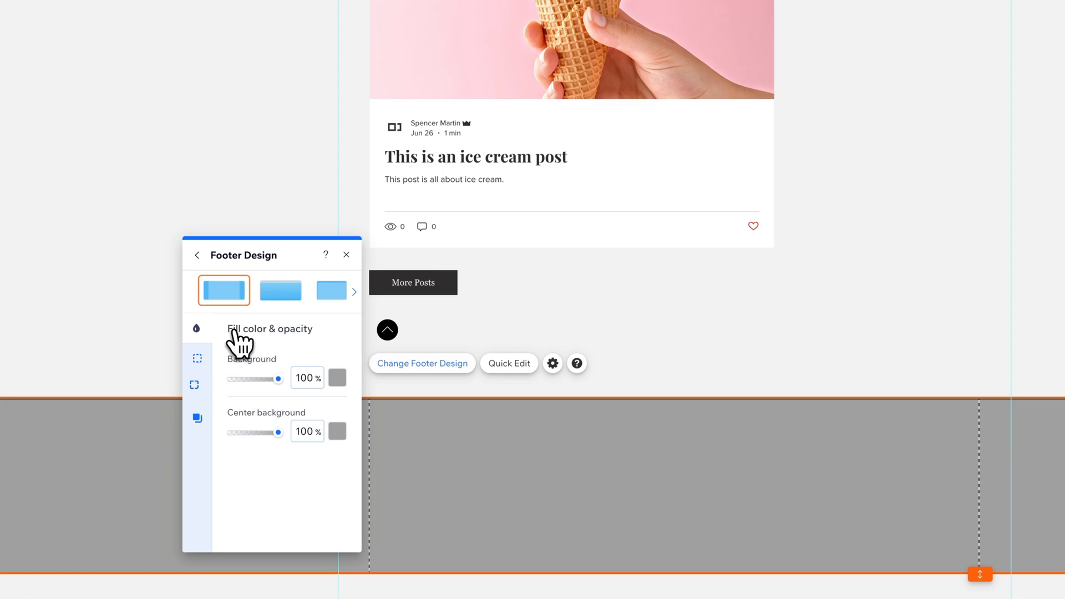
left_click(338, 377)
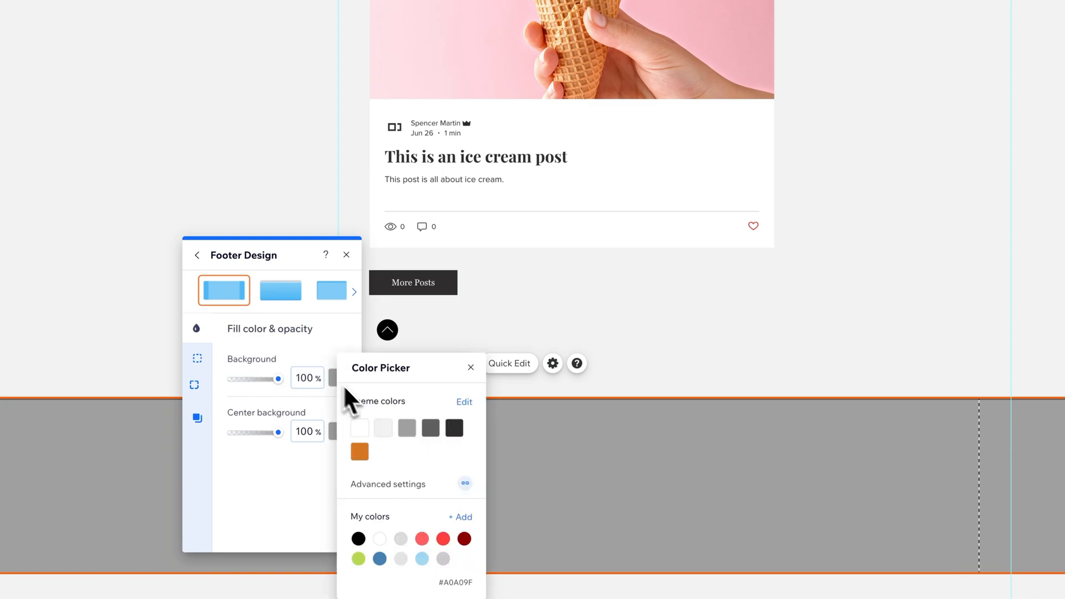
left_click(454, 428)
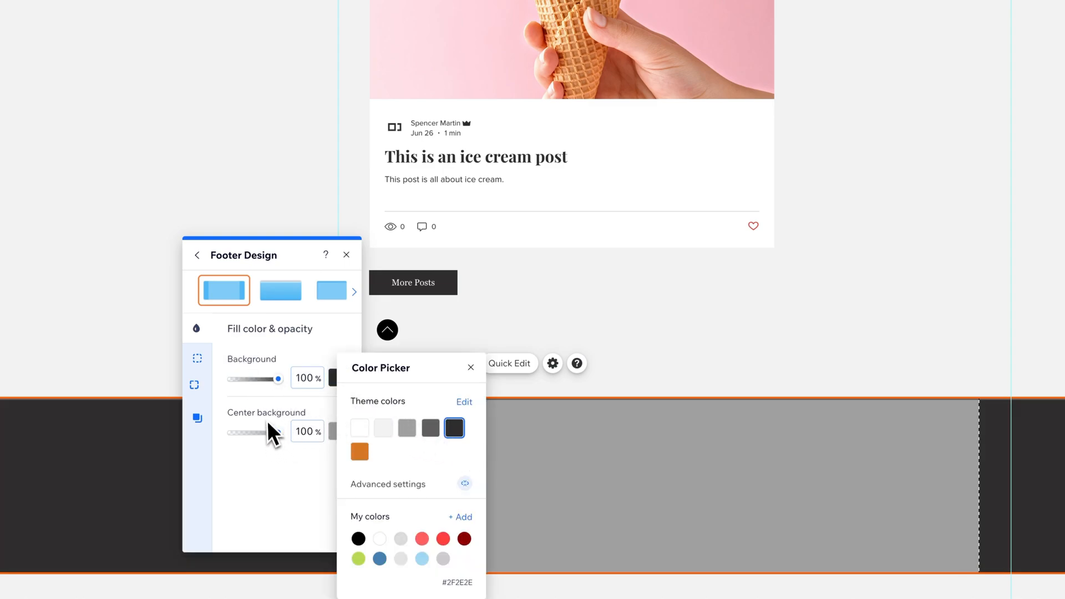
left_click(455, 428)
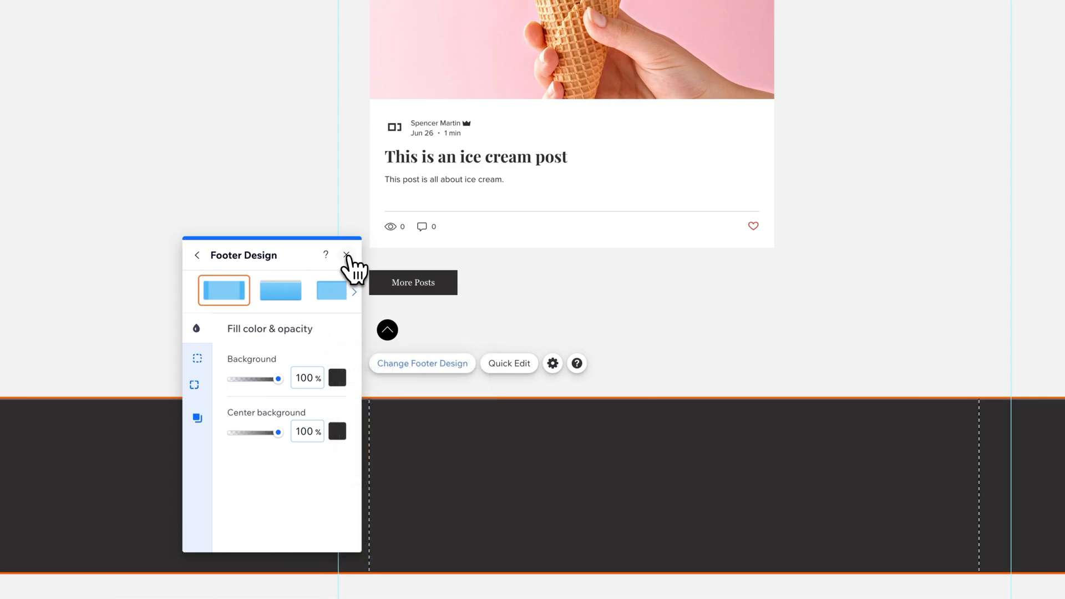
left_click(347, 255)
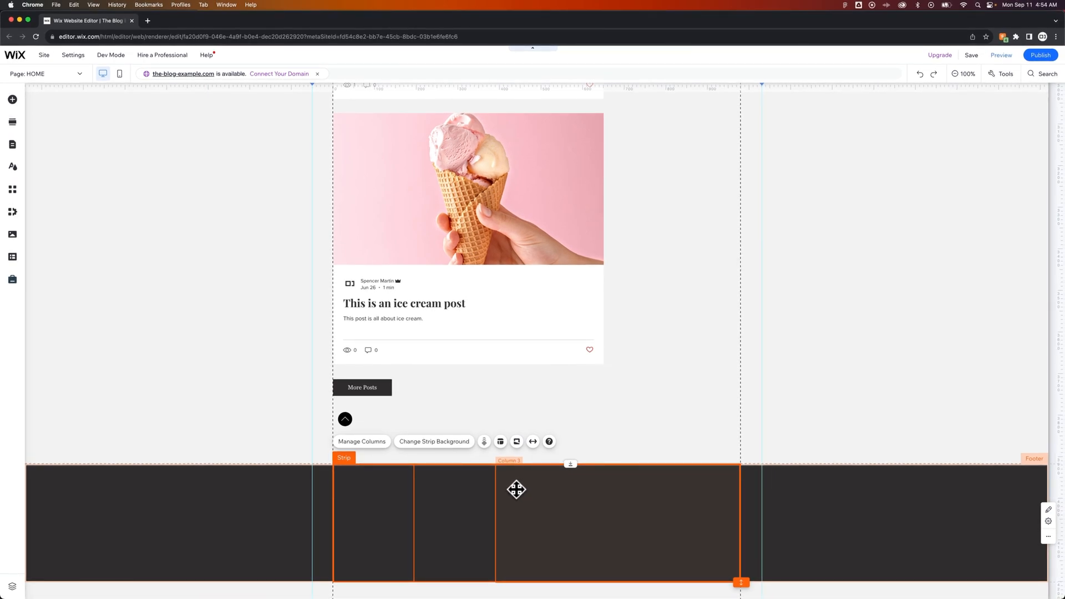
mouse_move(518, 484)
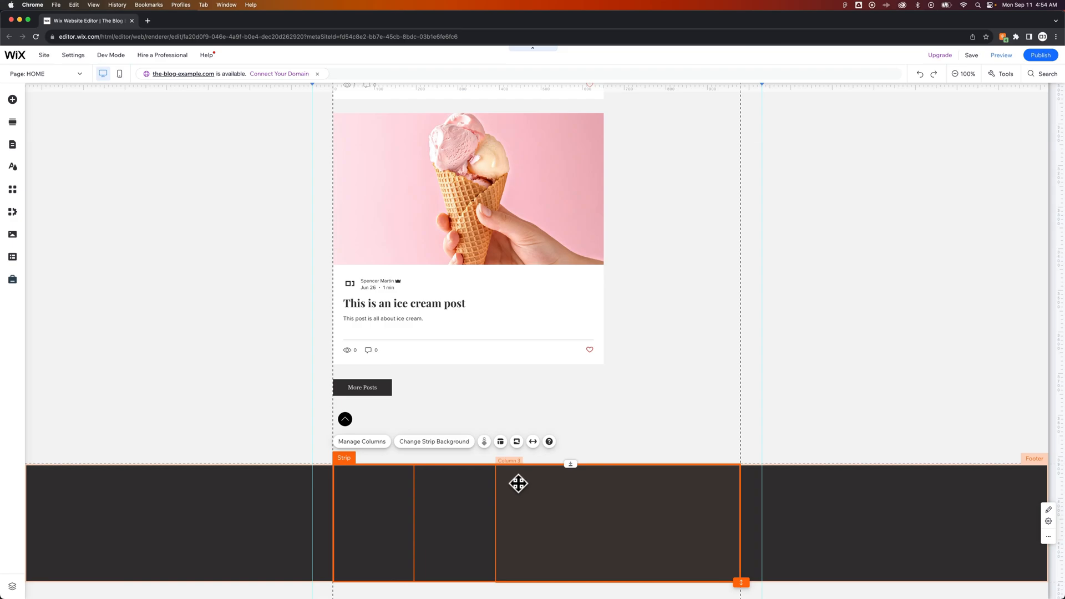